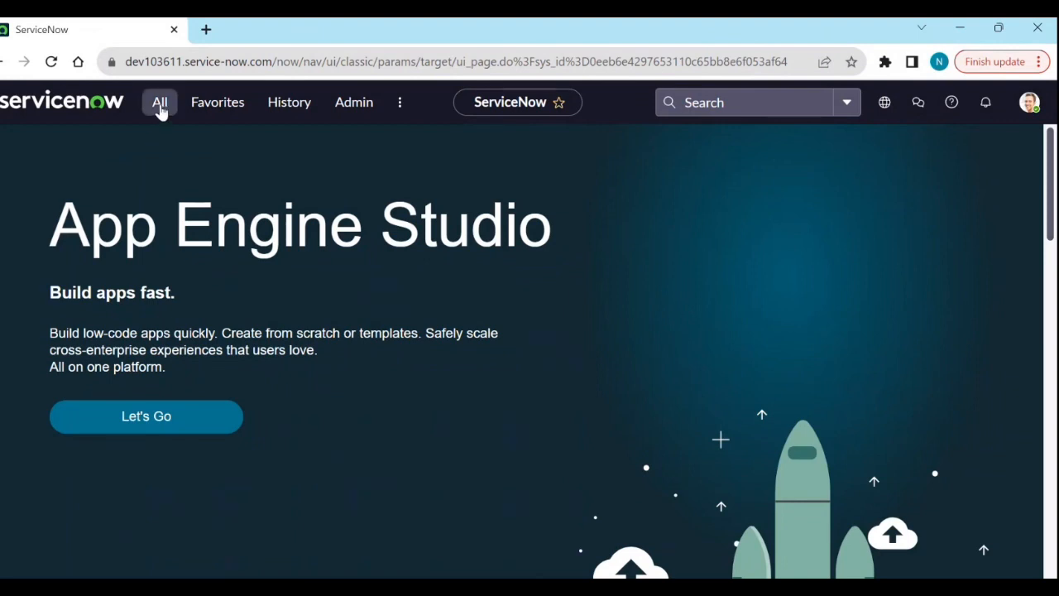
Reach the Create a report page through the All menu's Reports > Create New.
{"action": "left_click", "coordinate": [159, 103]}
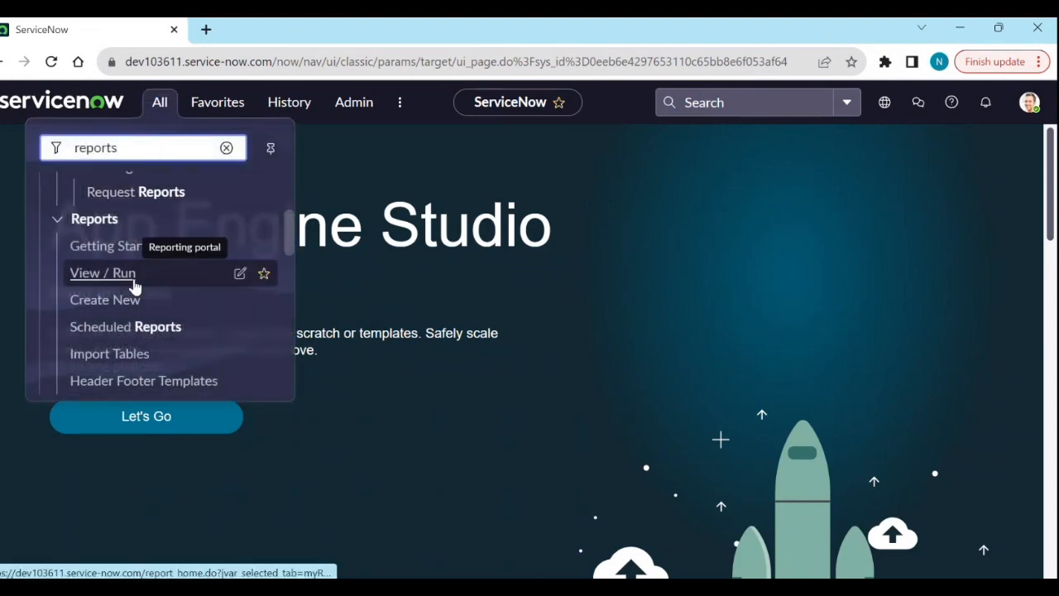
{"action": "mouse_move", "coordinate": [129, 303]}
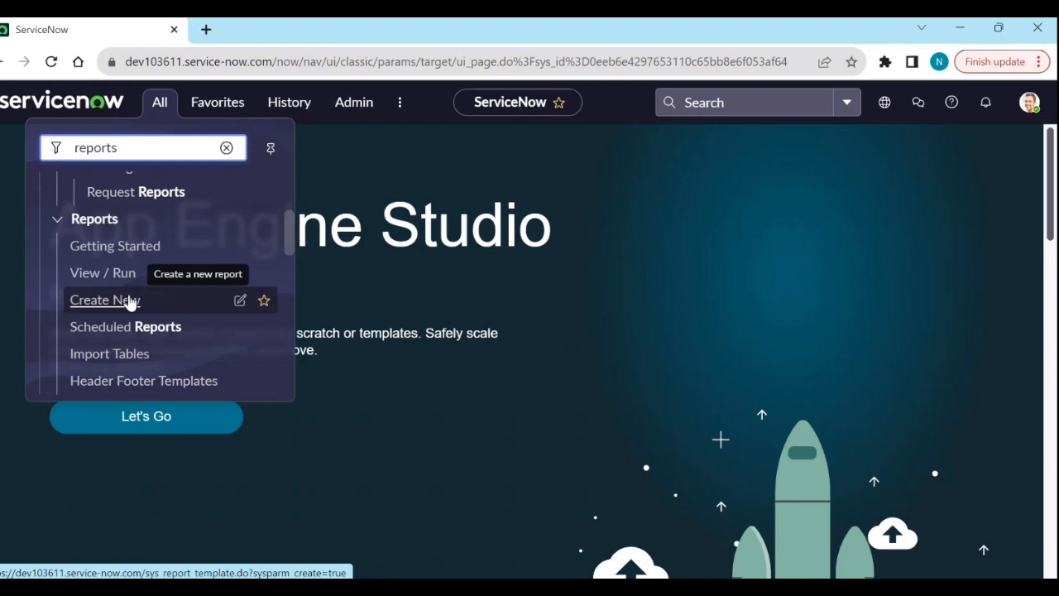
{"action": "left_click", "coordinate": [102, 300]}
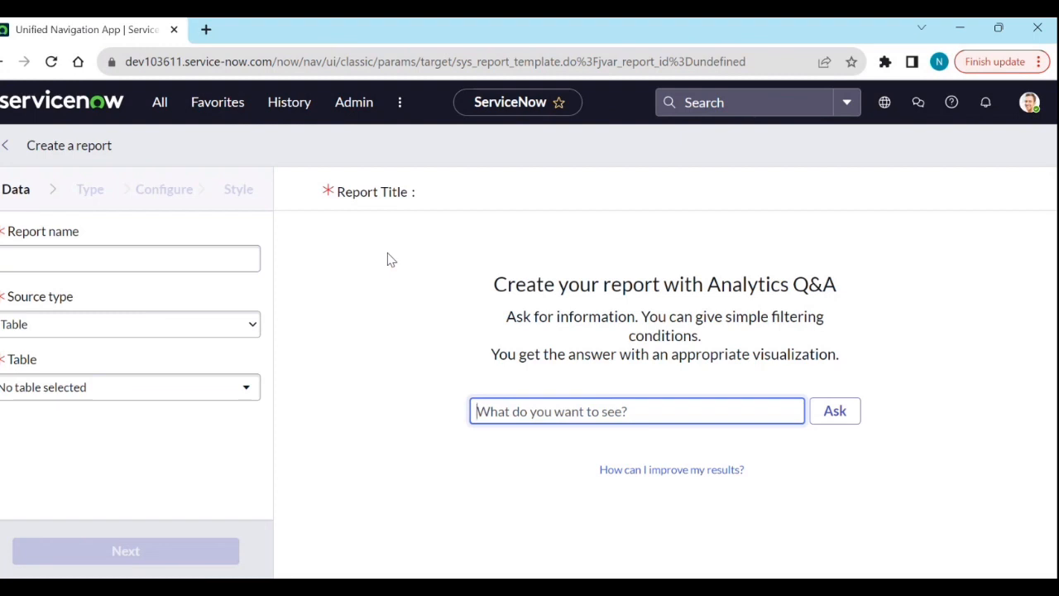
{"action": "mouse_move", "coordinate": [733, 289]}
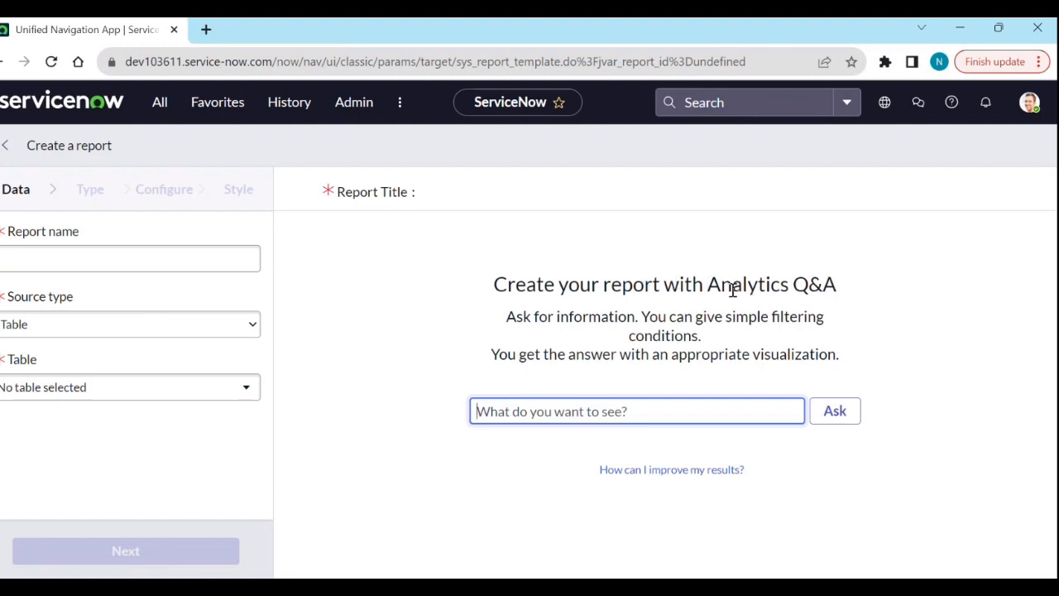
{"action": "mouse_move", "coordinate": [757, 296]}
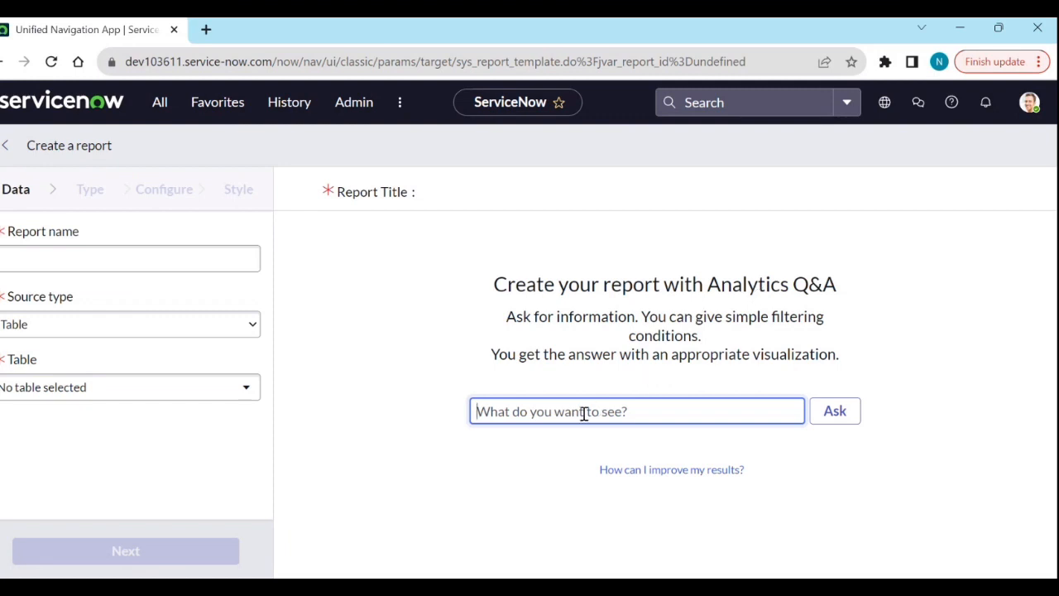
Ask Analytics Q&A 'active incidents by priority', correcting the misspelled start, to build the incident chart.
{"action": "type", "text": "Acitv"}
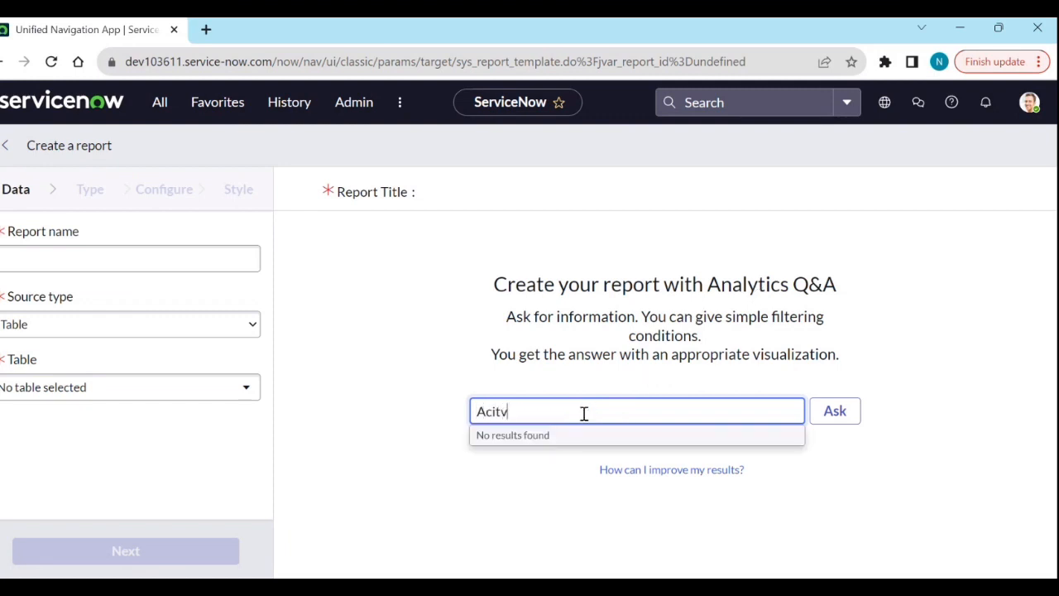
{"action": "key", "text": "Backspace"}
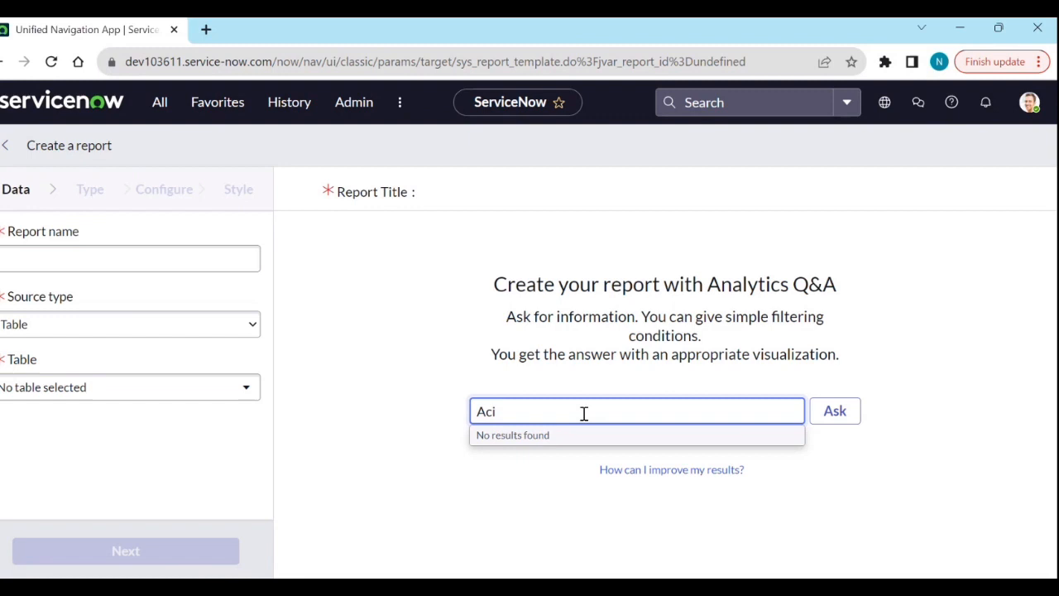
{"action": "type", "text": "Active inci"}
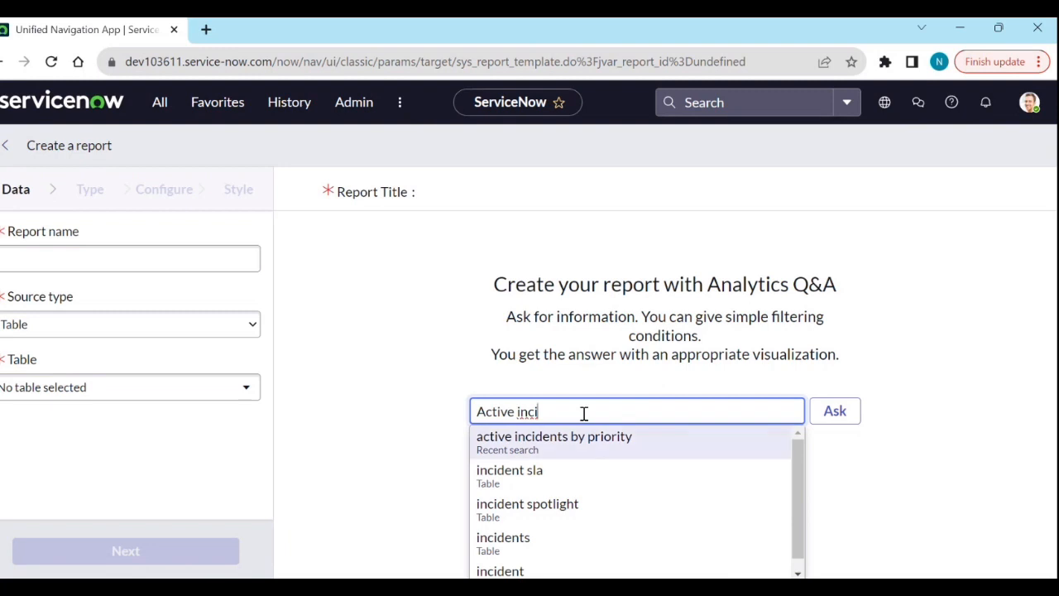
{"action": "left_click", "coordinate": [552, 437]}
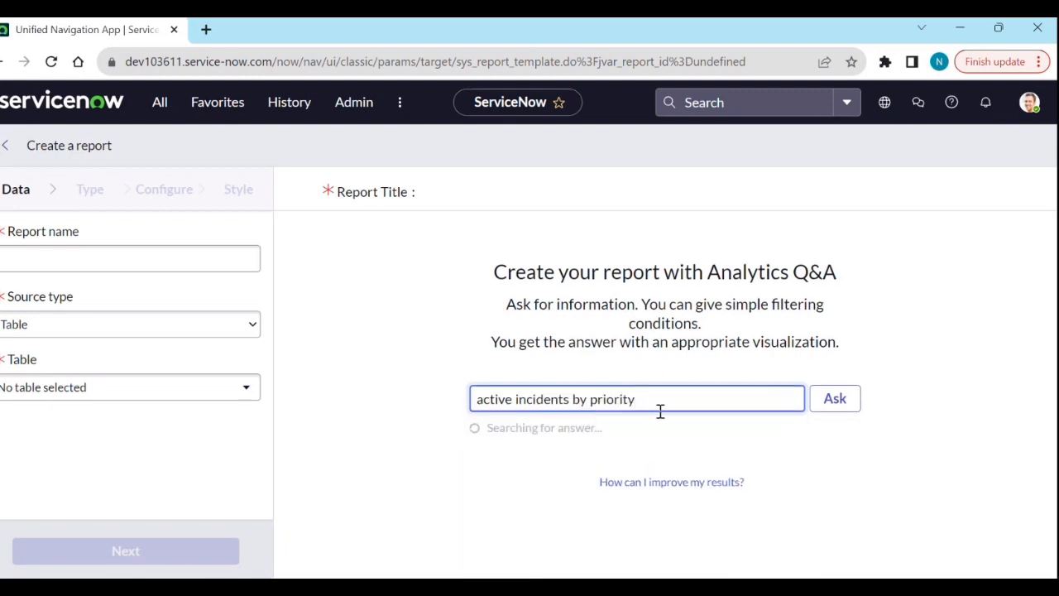
{"action": "left_click", "coordinate": [834, 397]}
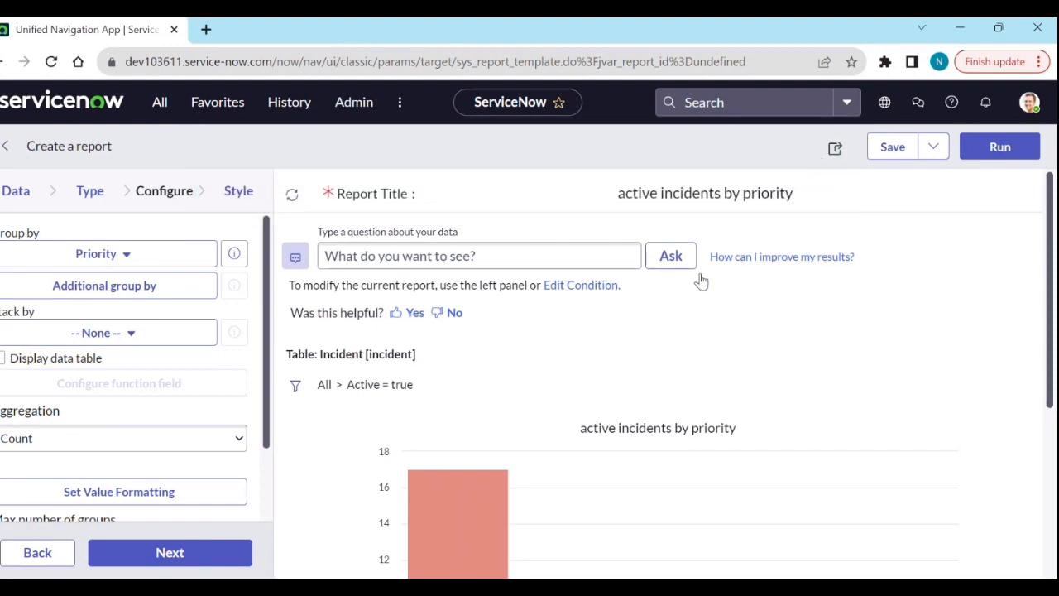
{"action": "scroll", "scroll_direction": "down", "scroll_amount": 3}
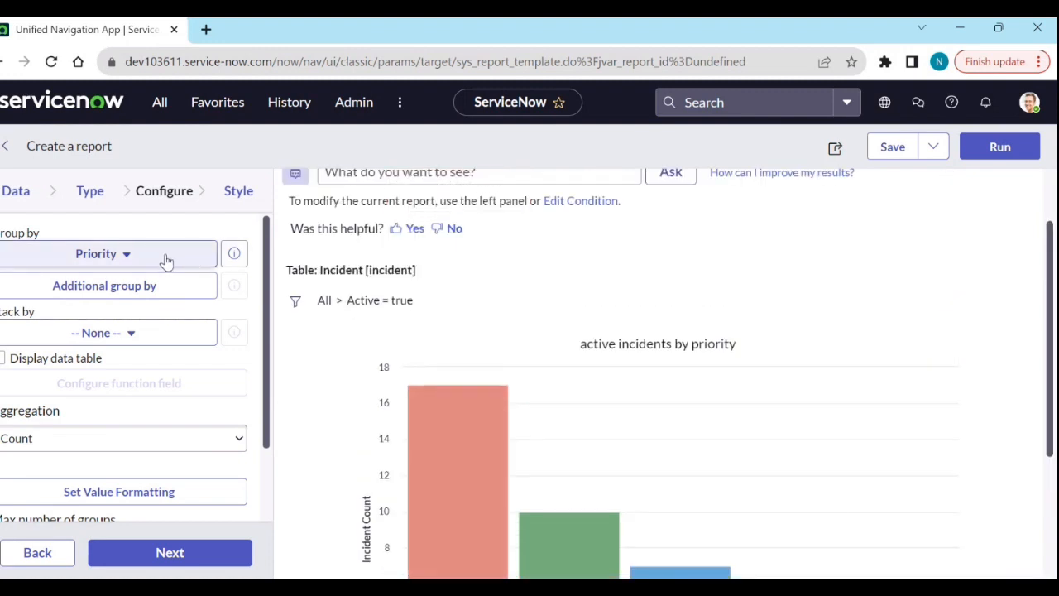
{"action": "mouse_move", "coordinate": [423, 438]}
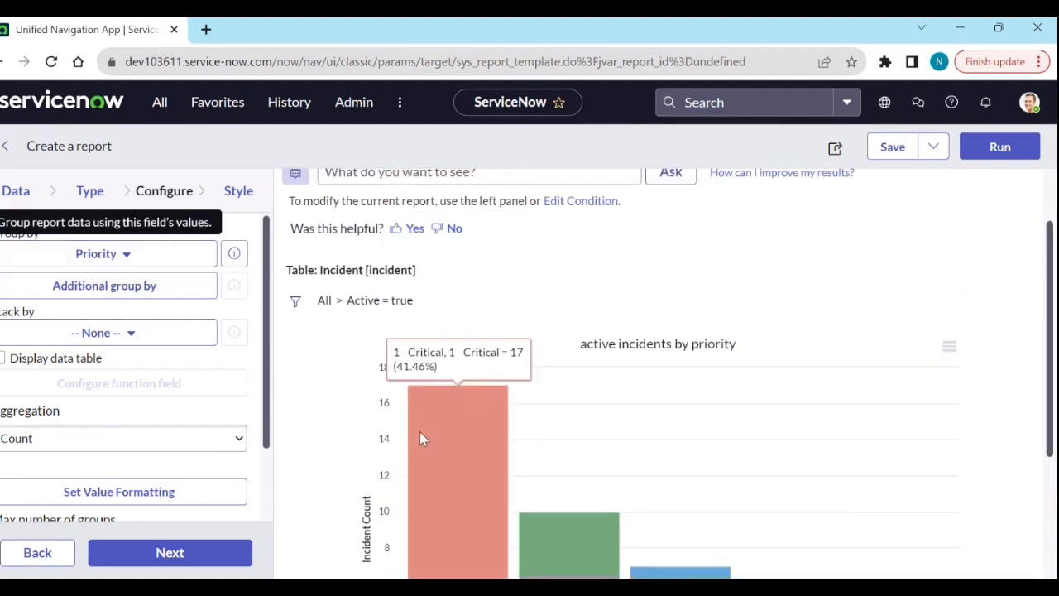
{"action": "scroll", "scroll_direction": "down", "scroll_amount": 3}
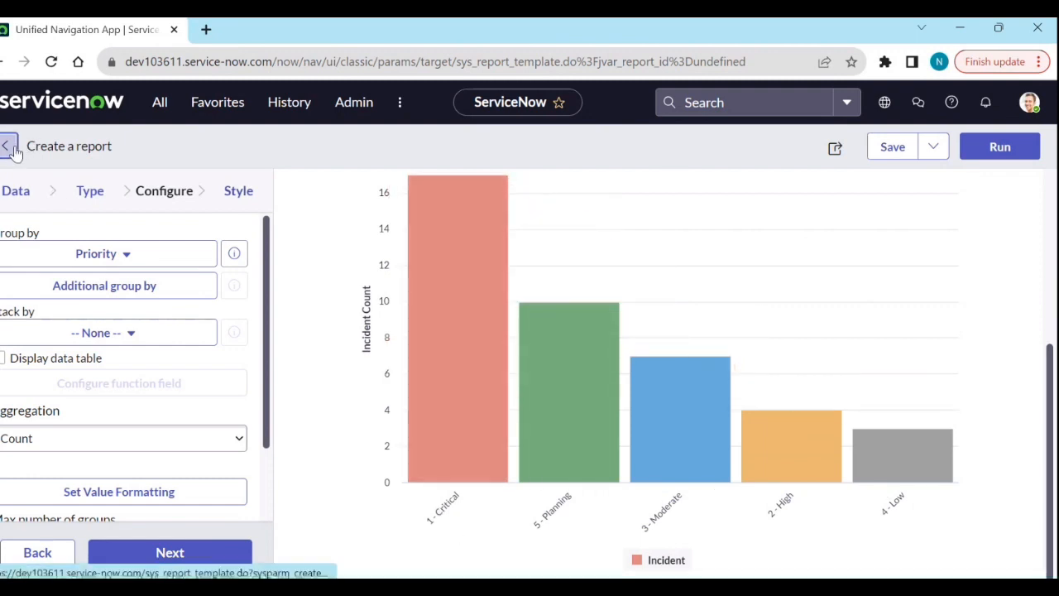
Leave the incident chart report, discarding its unsaved changes.
{"action": "left_click", "coordinate": [8, 145]}
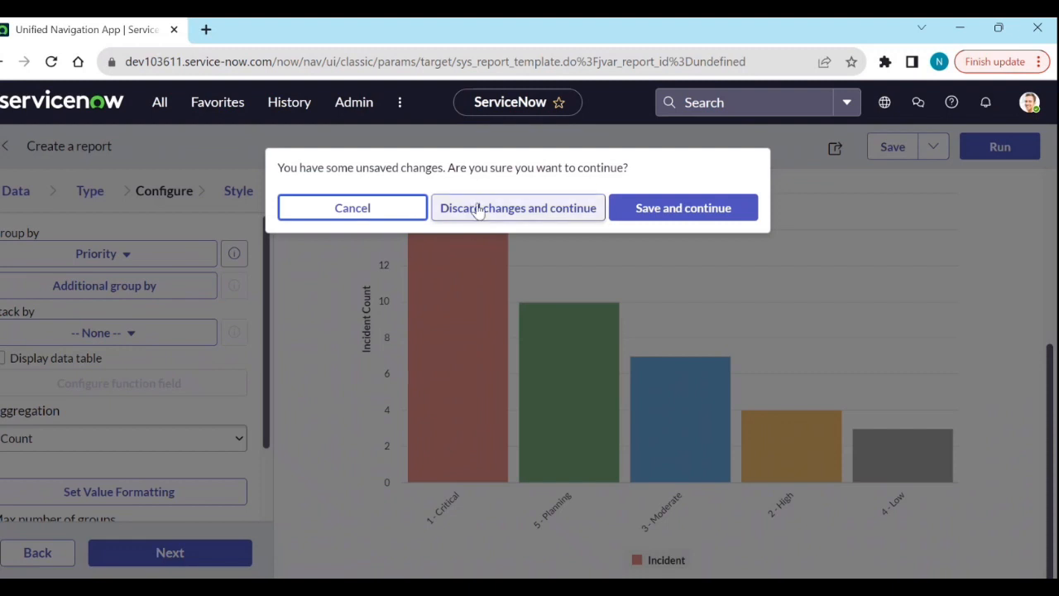
{"action": "left_click", "coordinate": [516, 209]}
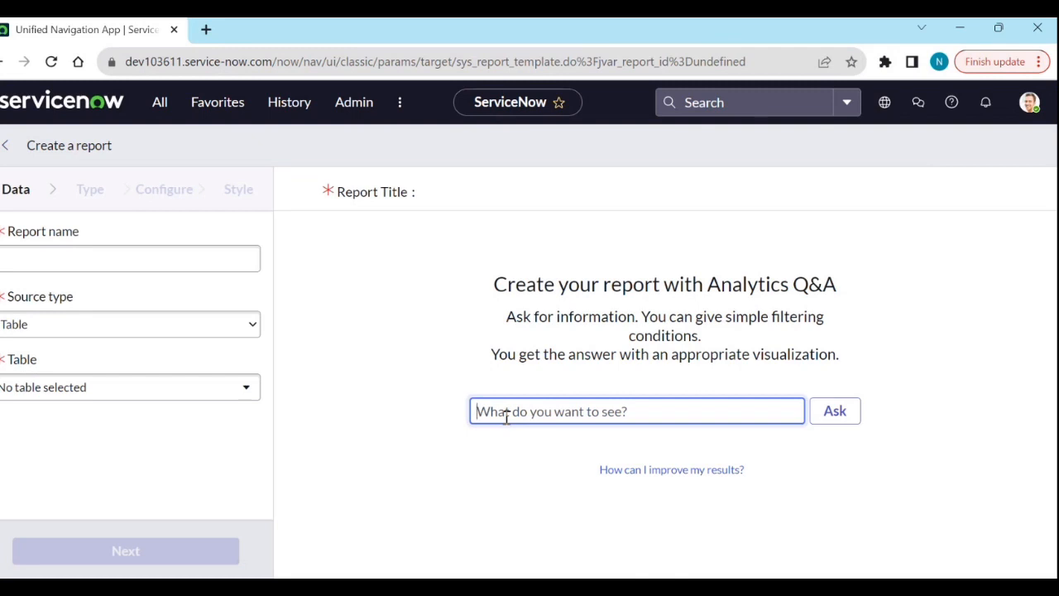
Ask Analytics Q&A the new question 'active problems by state'.
{"action": "type", "text": "active problems"}
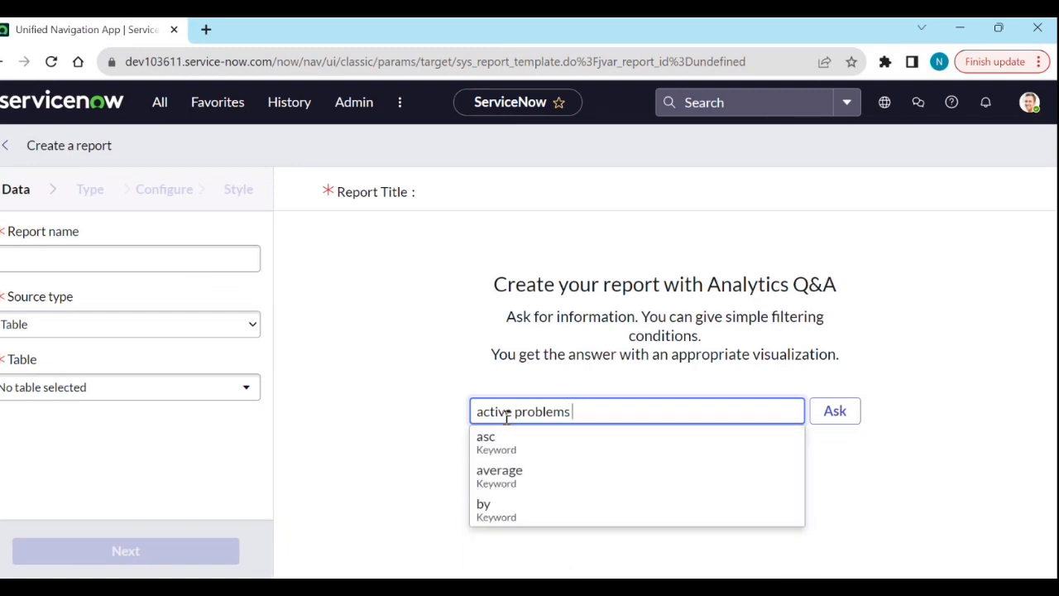
{"action": "type", "text": "by"}
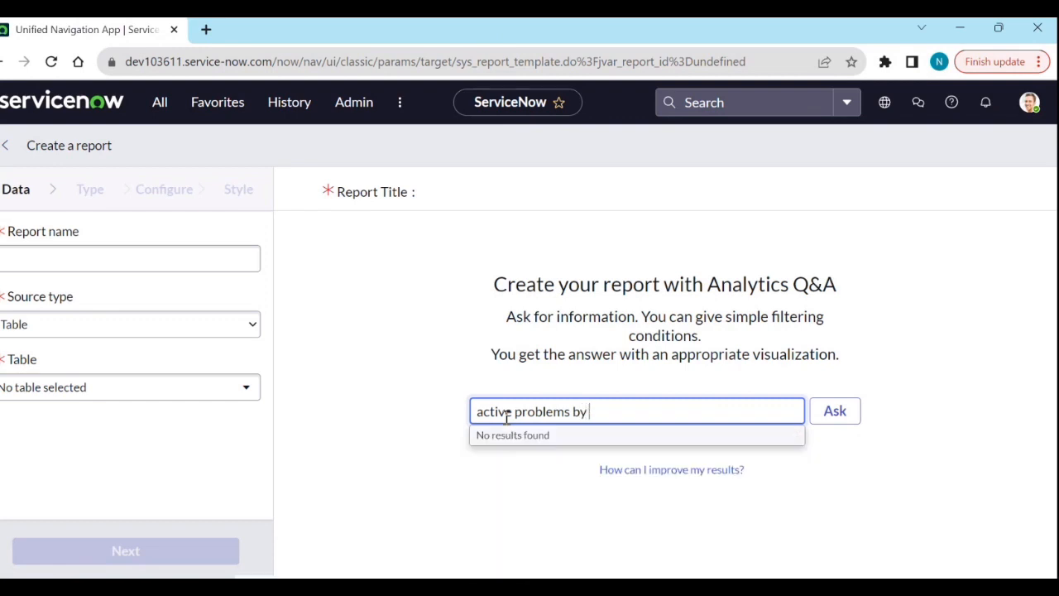
{"action": "type", "text": "state"}
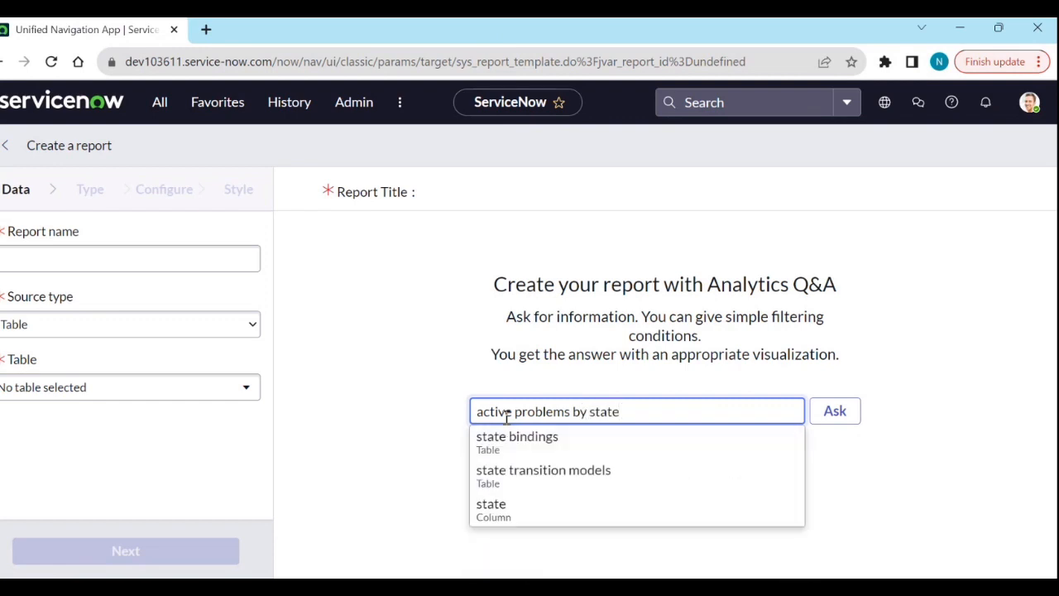
{"action": "left_click", "coordinate": [834, 397]}
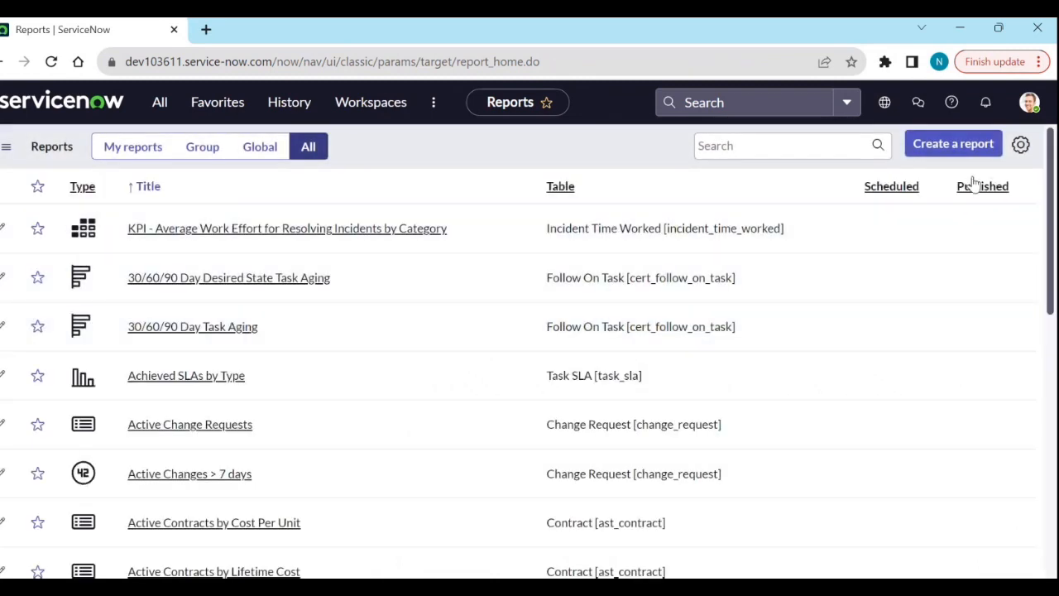
In a new report, ask 'create a pie report on incidents by active', getting a cannot-understand answer.
{"action": "left_click", "coordinate": [953, 143]}
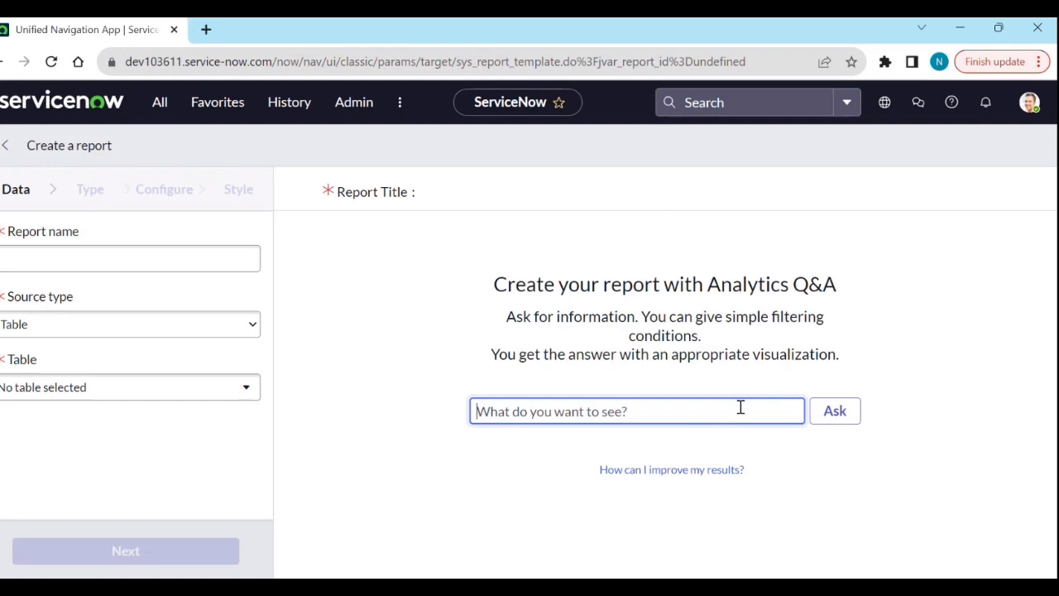
{"action": "type", "text": "create a pie"}
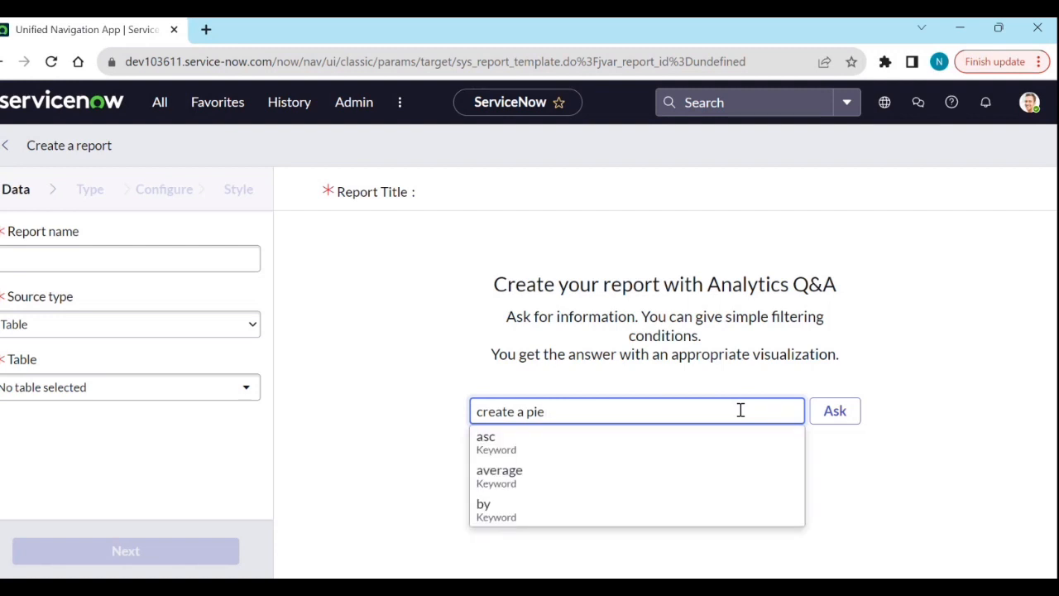
{"action": "type", "text": "report on"}
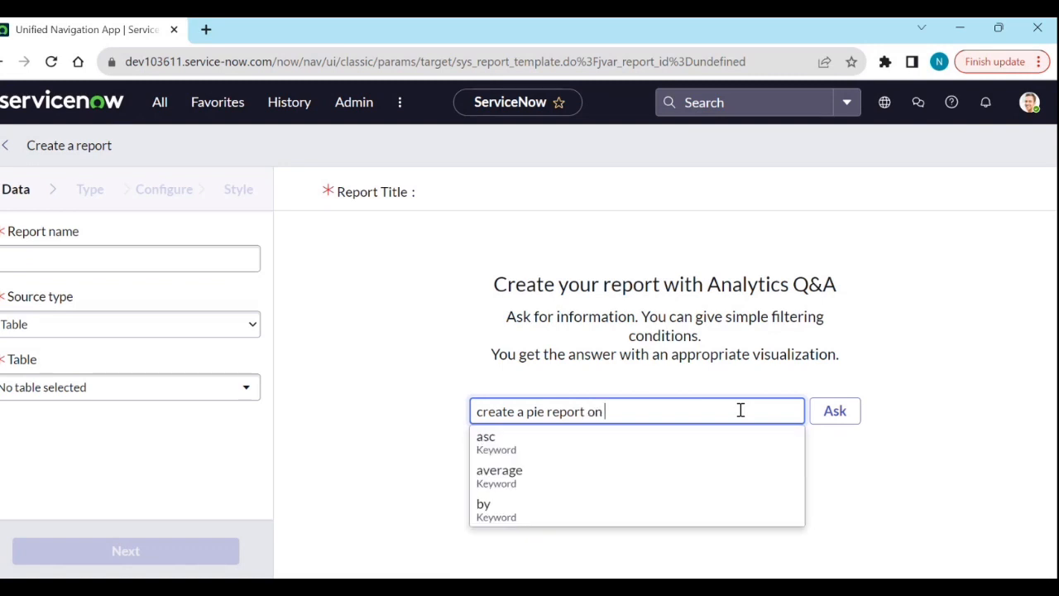
{"action": "type", "text": "incidets by"}
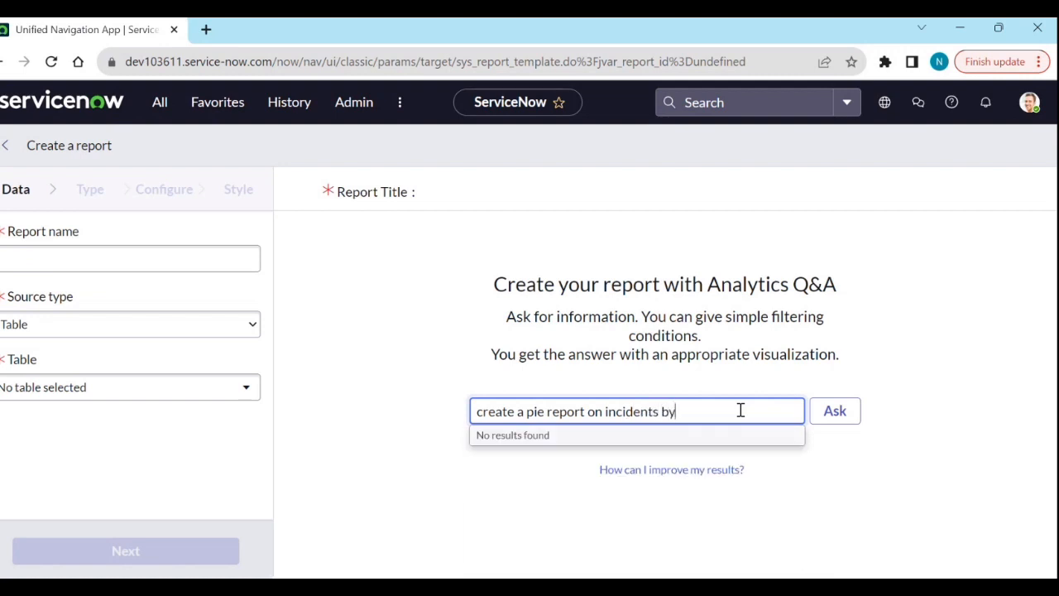
{"action": "type", "text": "active"}
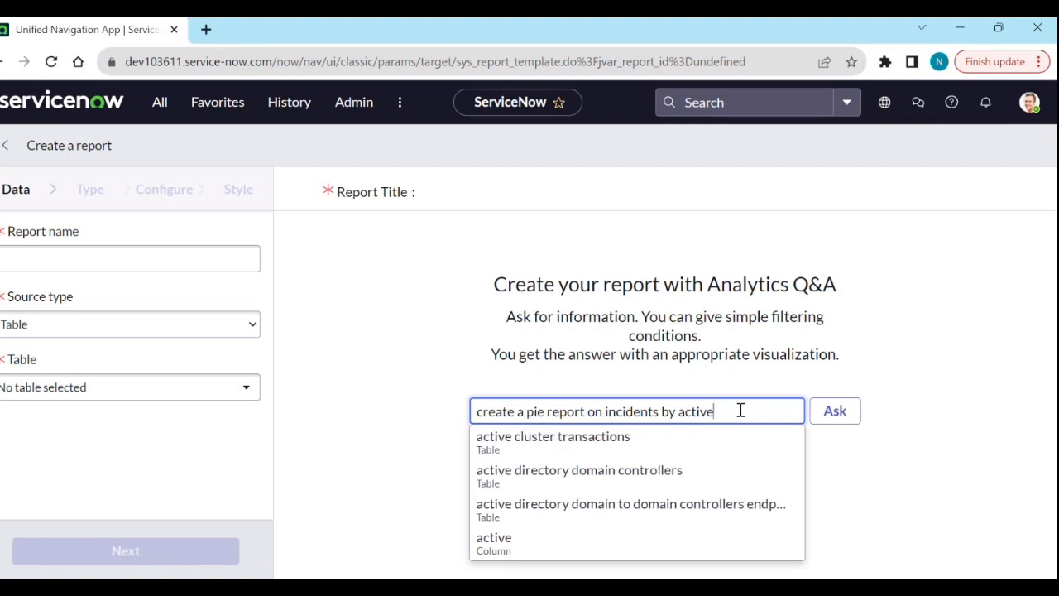
{"action": "left_click", "coordinate": [834, 410]}
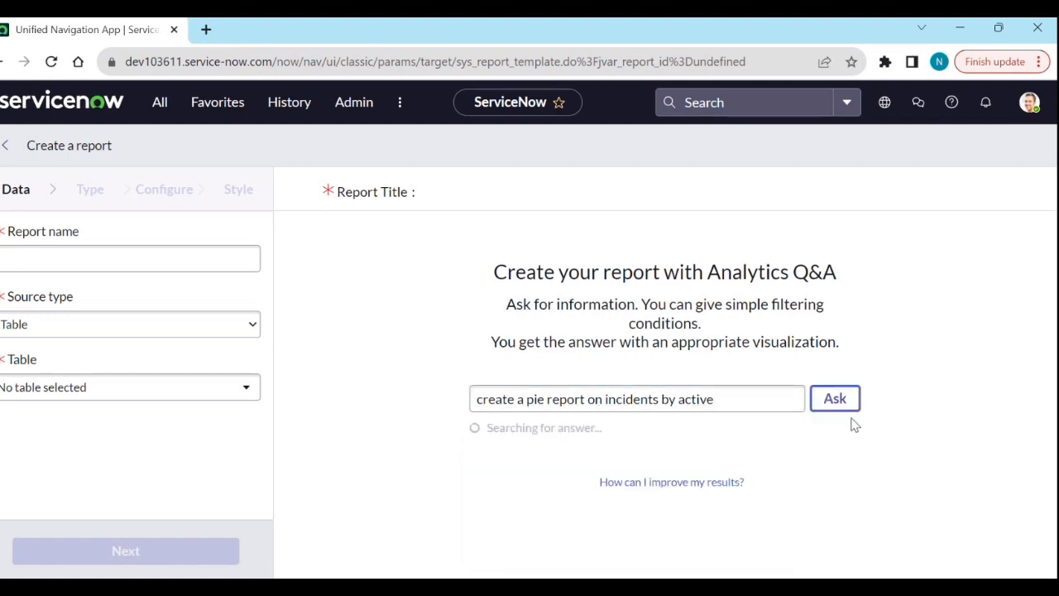
{"action": "left_click", "coordinate": [834, 397]}
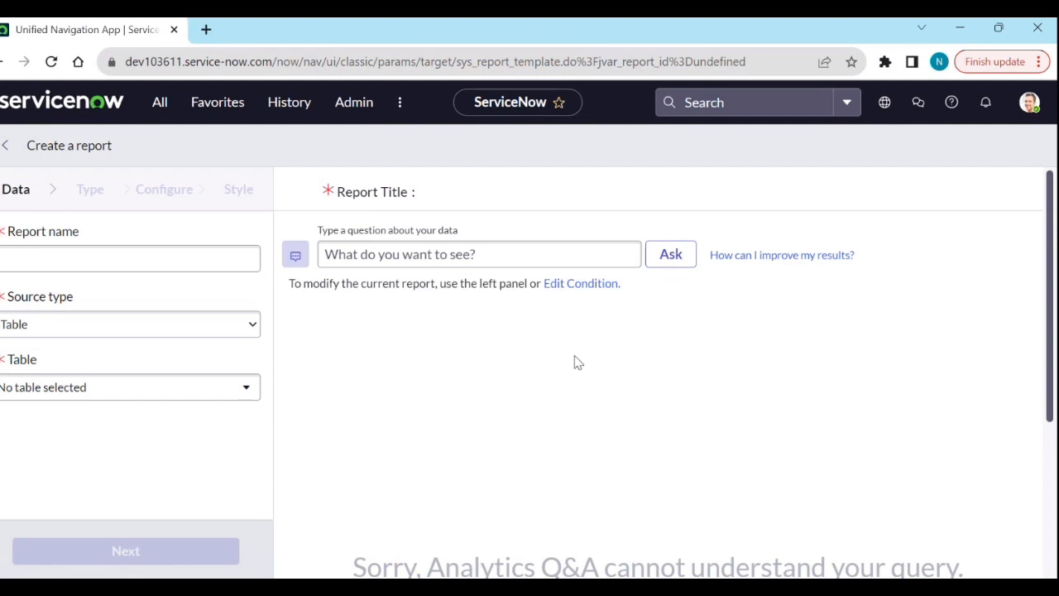
{"action": "scroll", "scroll_direction": "down", "scroll_amount": 3}
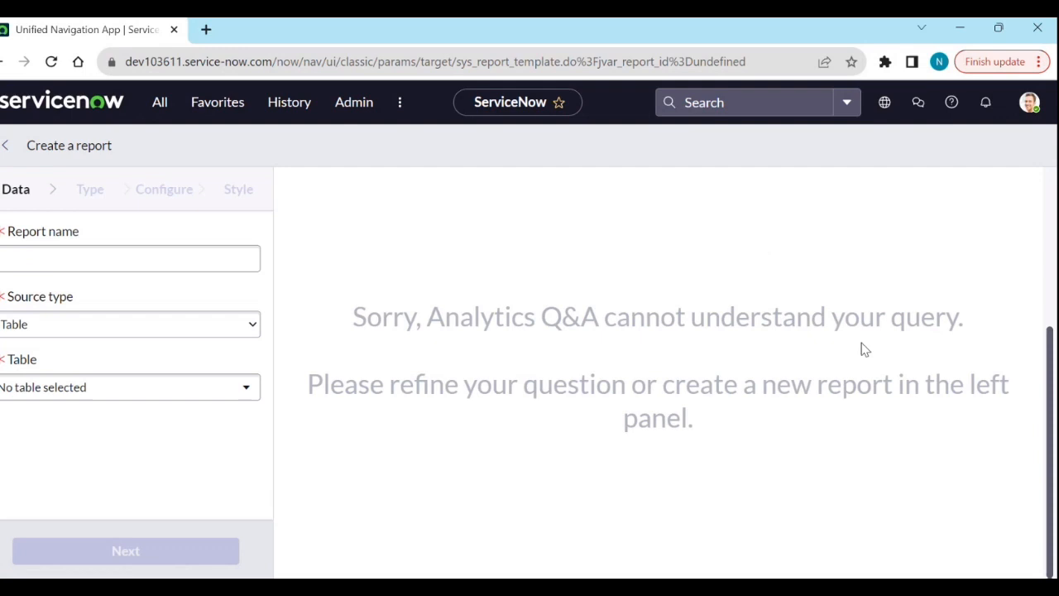
{"action": "mouse_move", "coordinate": [729, 384]}
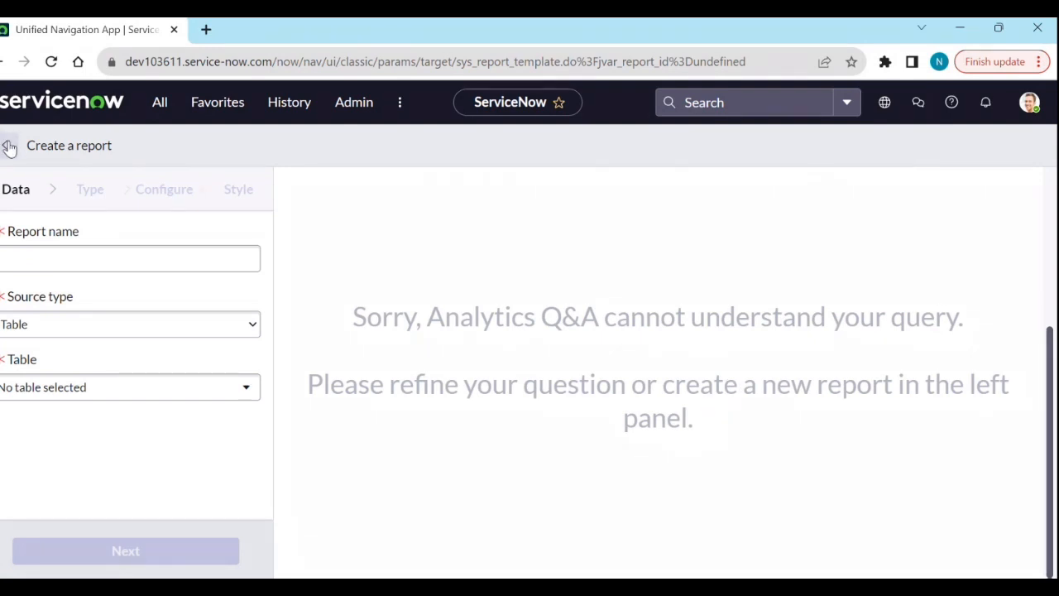
From a fresh report, ask Analytics Q&A 'Active incidents in pie', again not understood.
{"action": "left_click", "coordinate": [7, 145]}
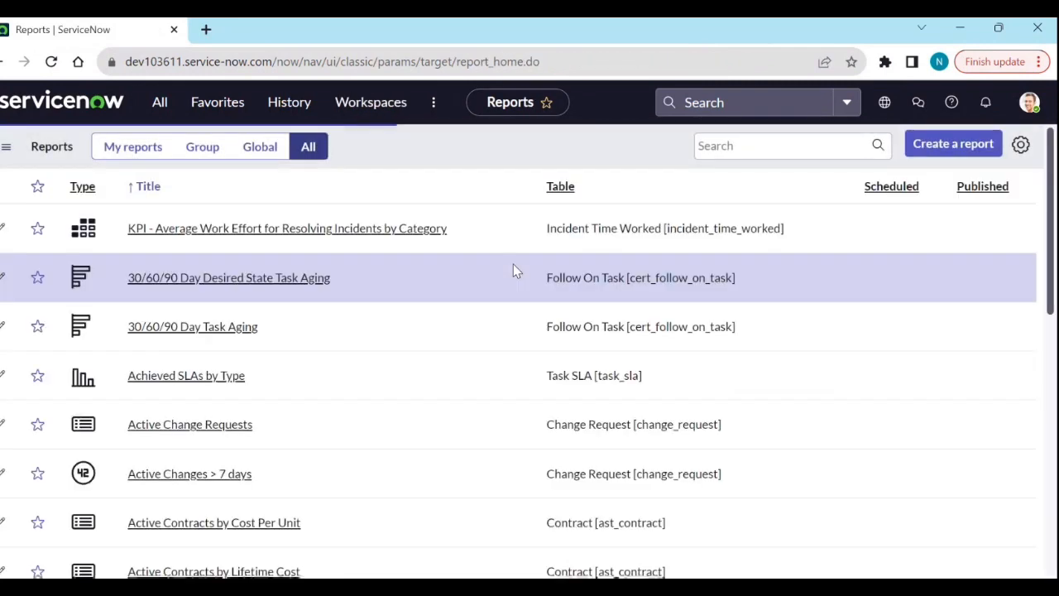
{"action": "mouse_move", "coordinate": [761, 205]}
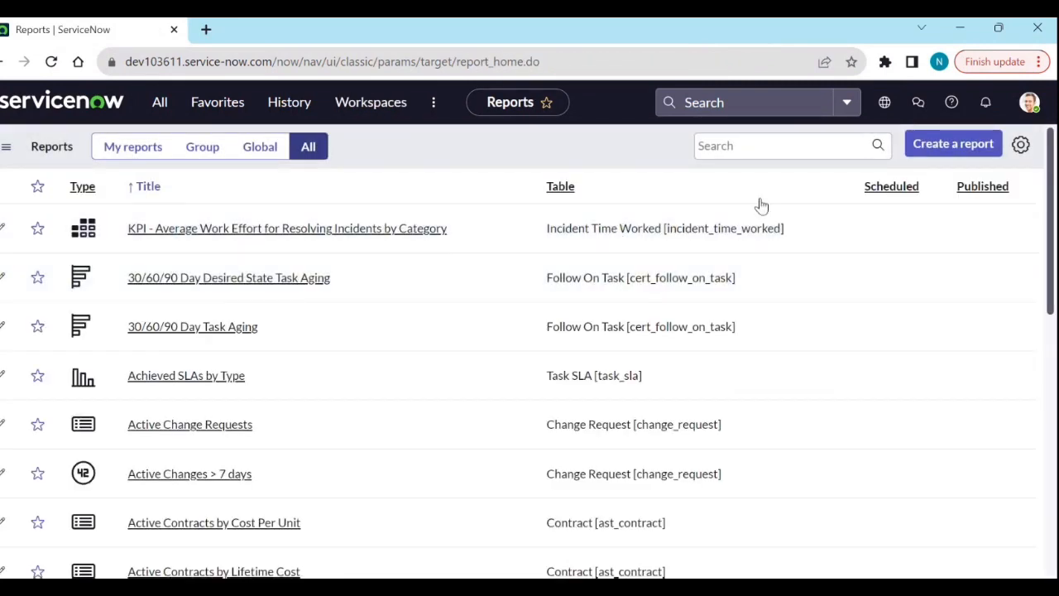
{"action": "left_click", "coordinate": [953, 142]}
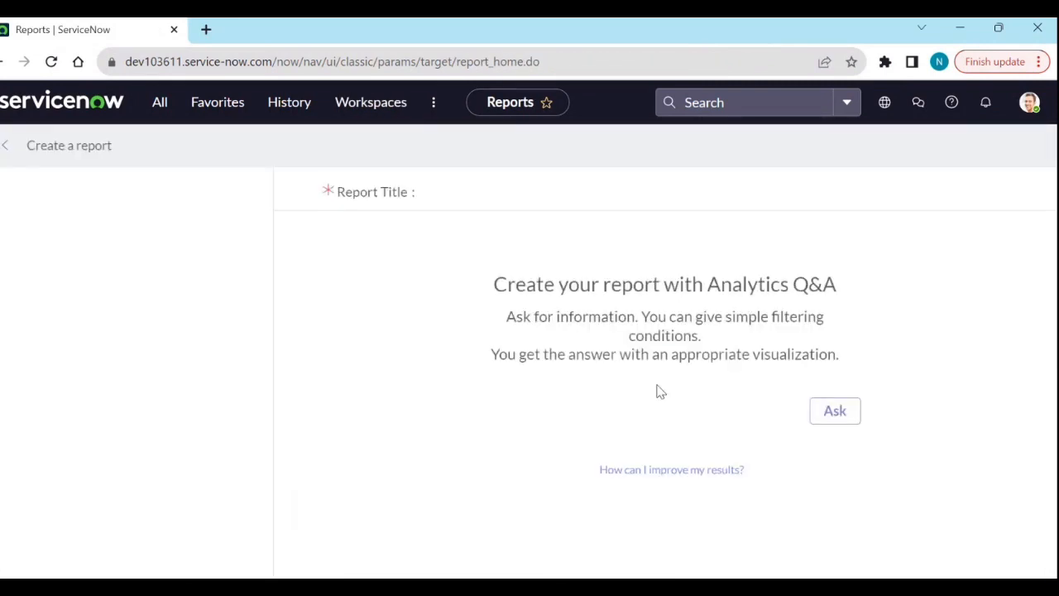
{"action": "left_click", "coordinate": [635, 410]}
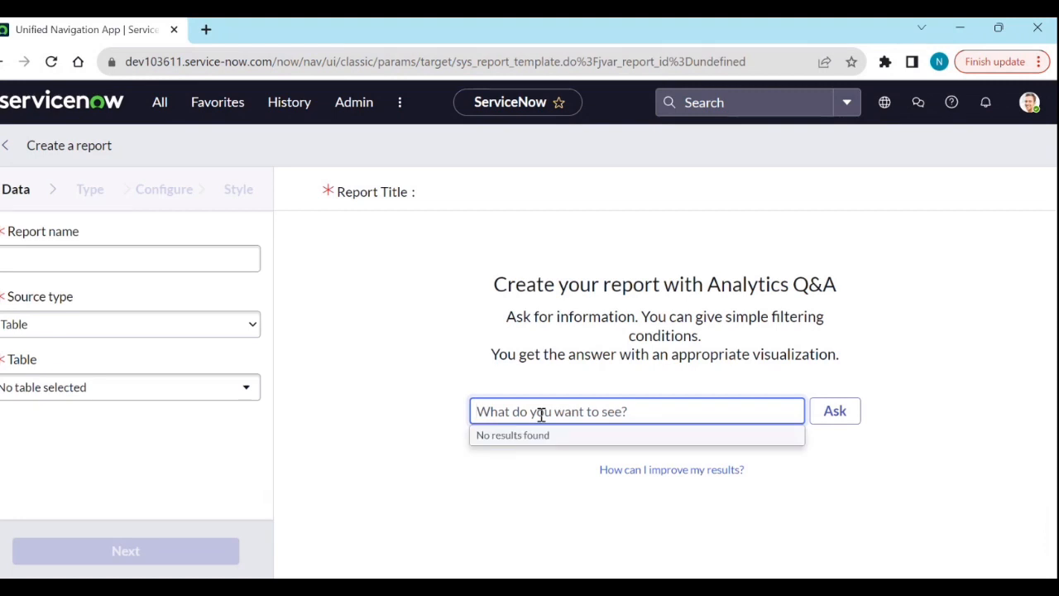
{"action": "type", "text": "Act"}
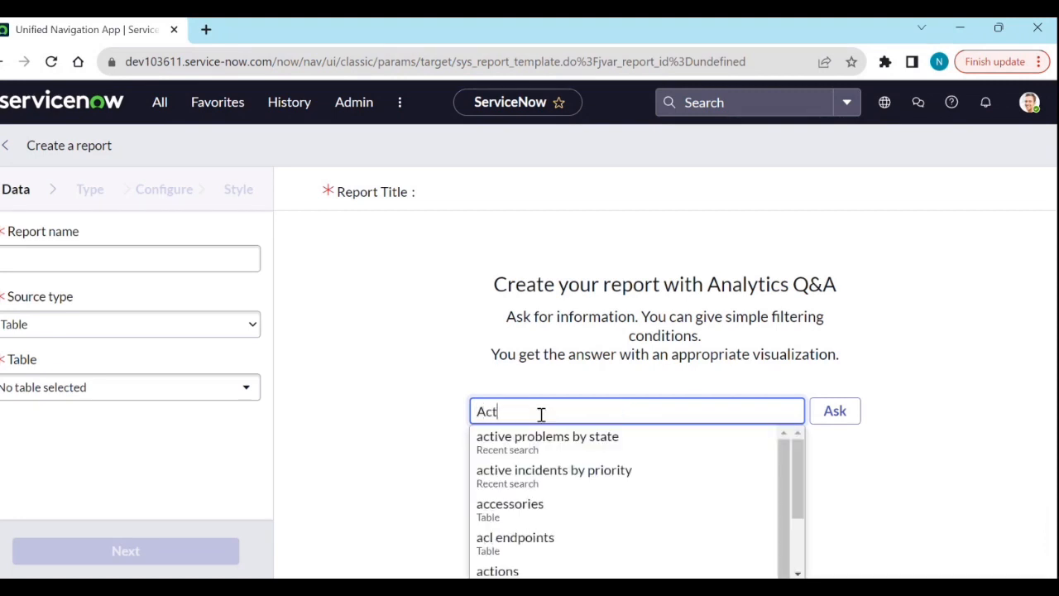
{"action": "type", "text": "Active incidents in"}
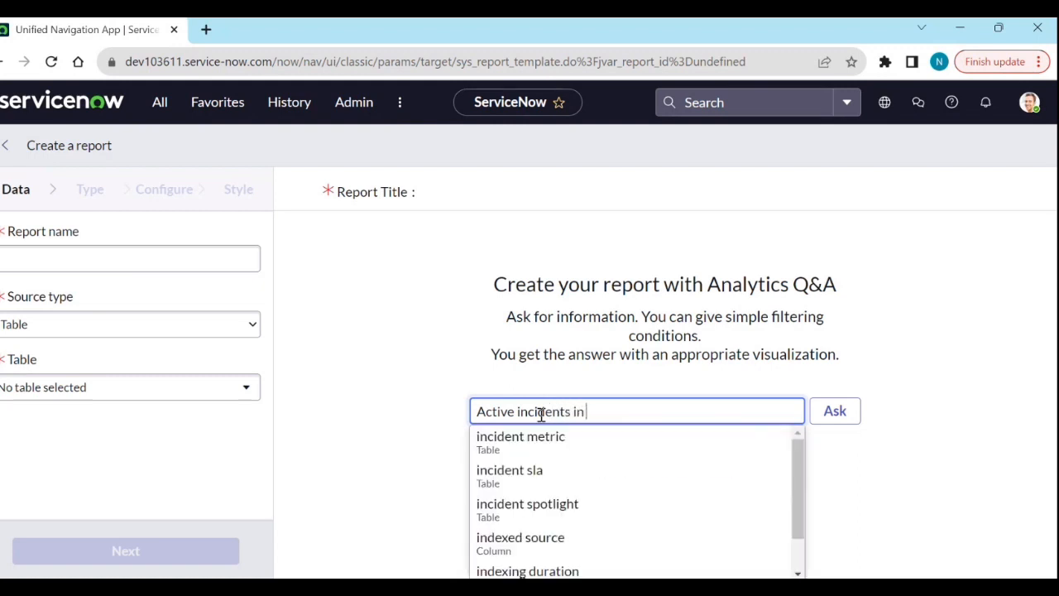
{"action": "type", "text": "pie"}
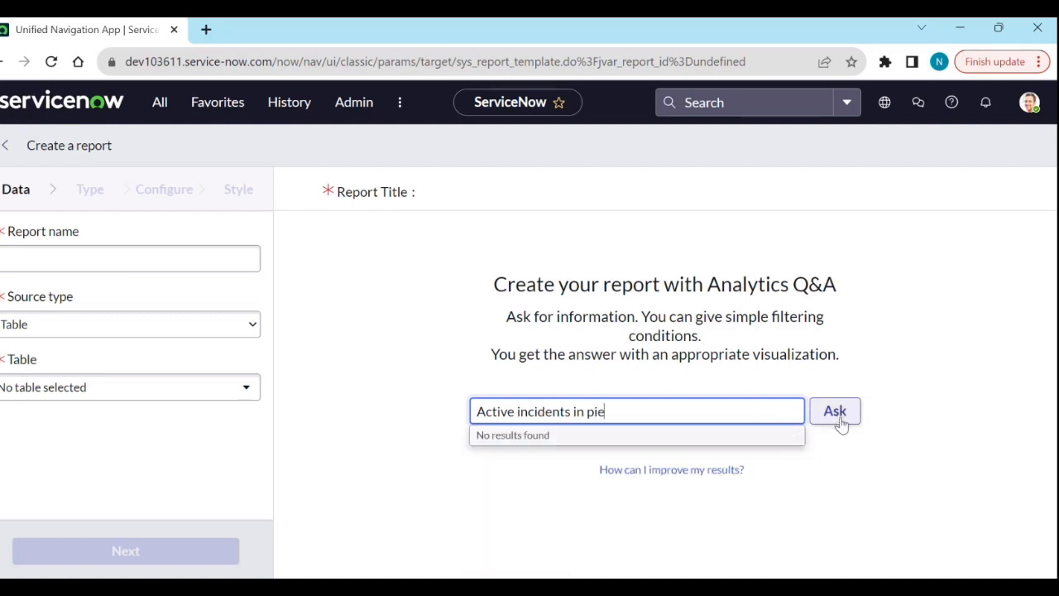
{"action": "left_click", "coordinate": [834, 410]}
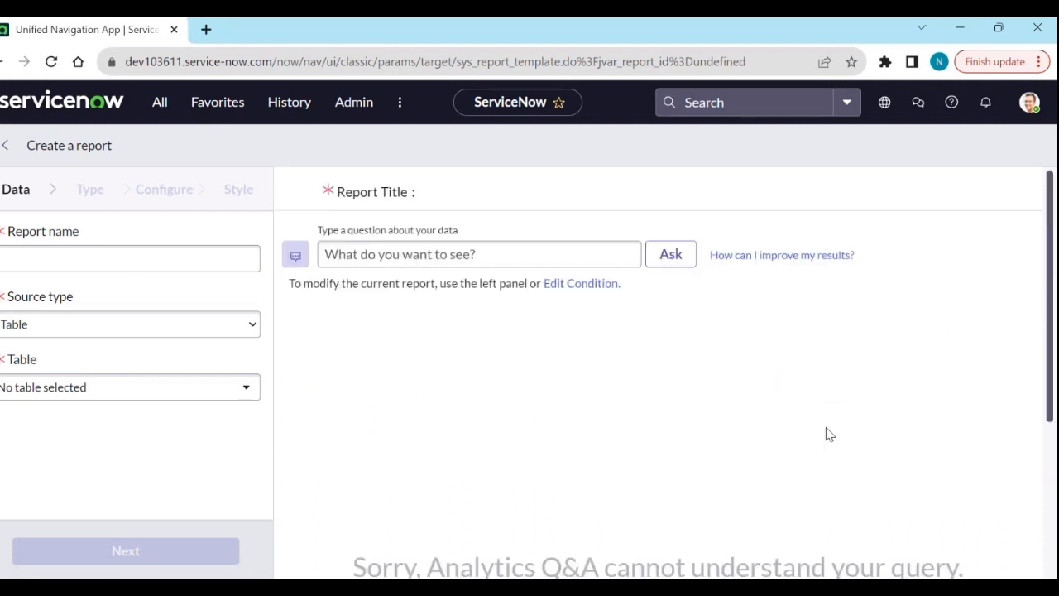
{"action": "mouse_move", "coordinate": [361, 278]}
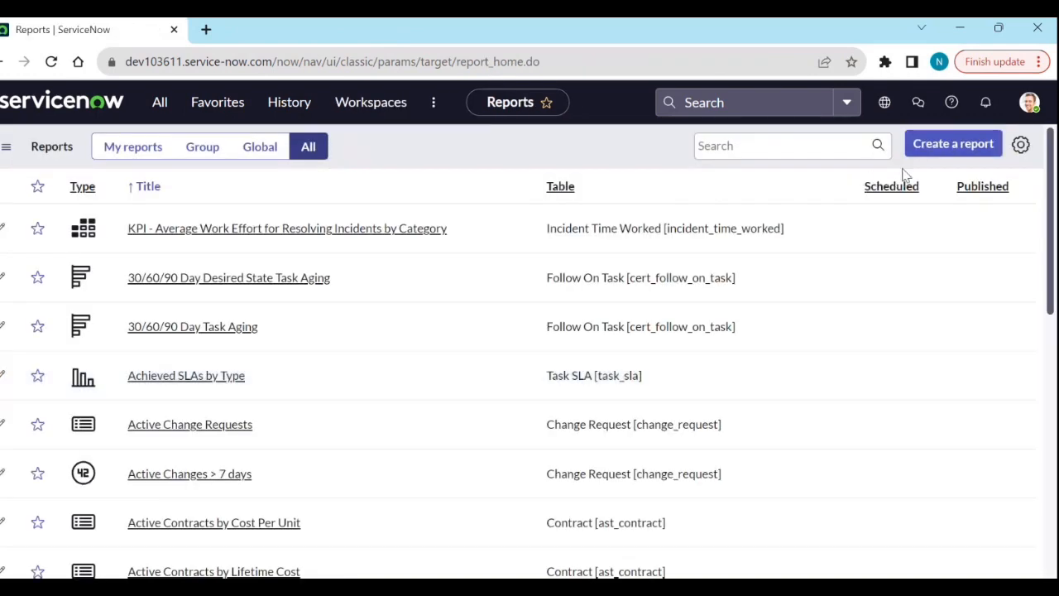
In a new report, ask 'active incidents by resolution code' to chart incident counts by resolution code.
{"action": "left_click", "coordinate": [952, 142]}
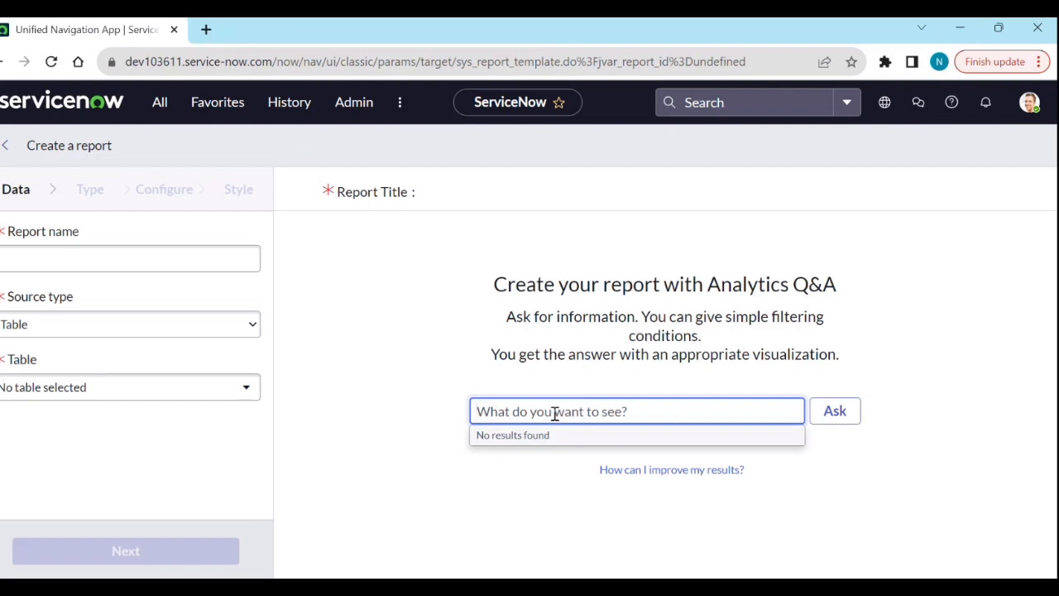
{"action": "type", "text": "in"}
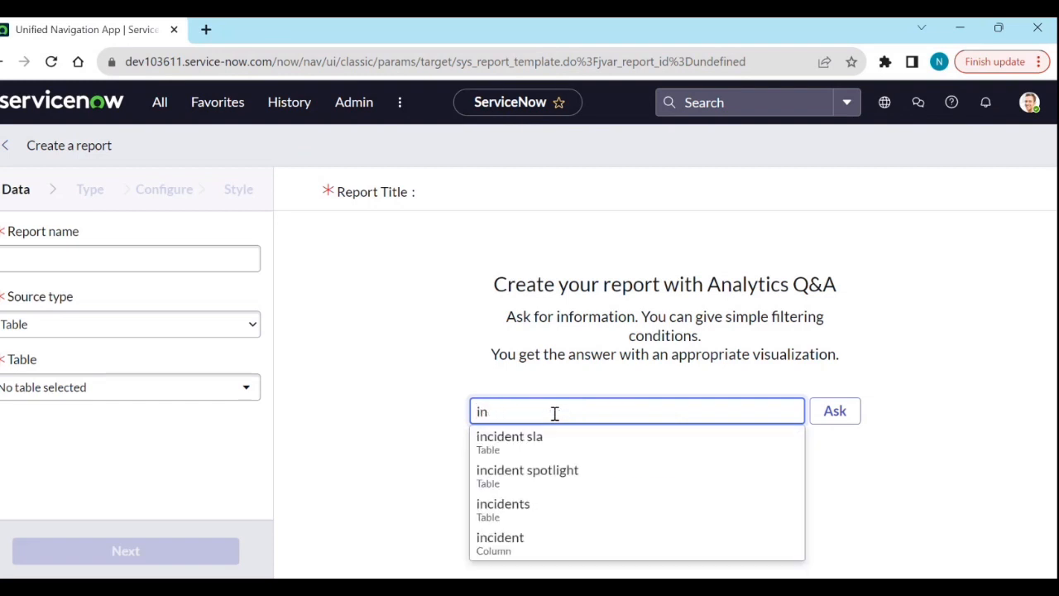
{"action": "type", "text": "active incidents"}
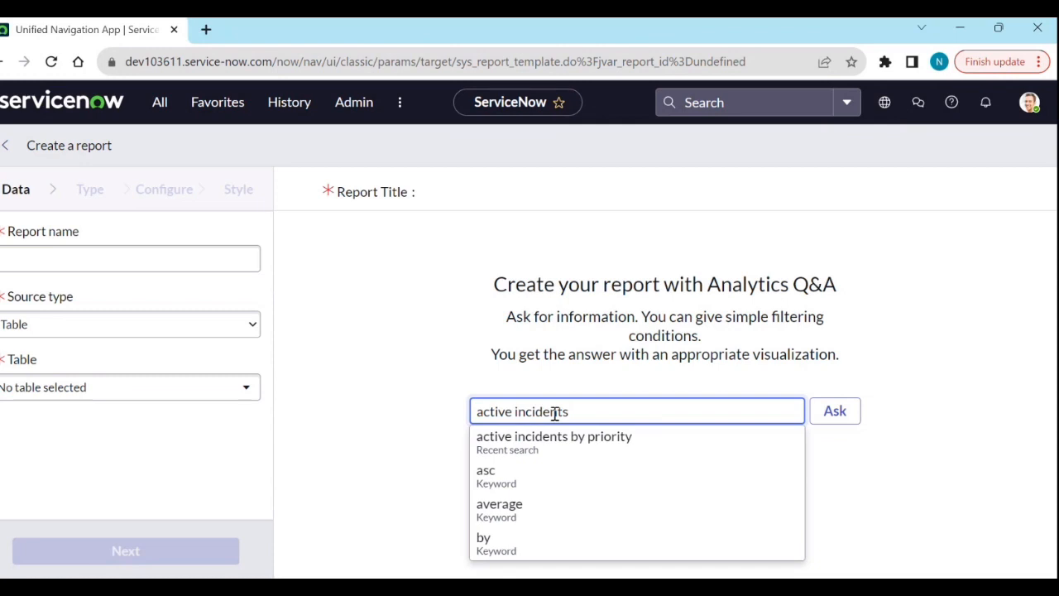
{"action": "type", "text": "by"}
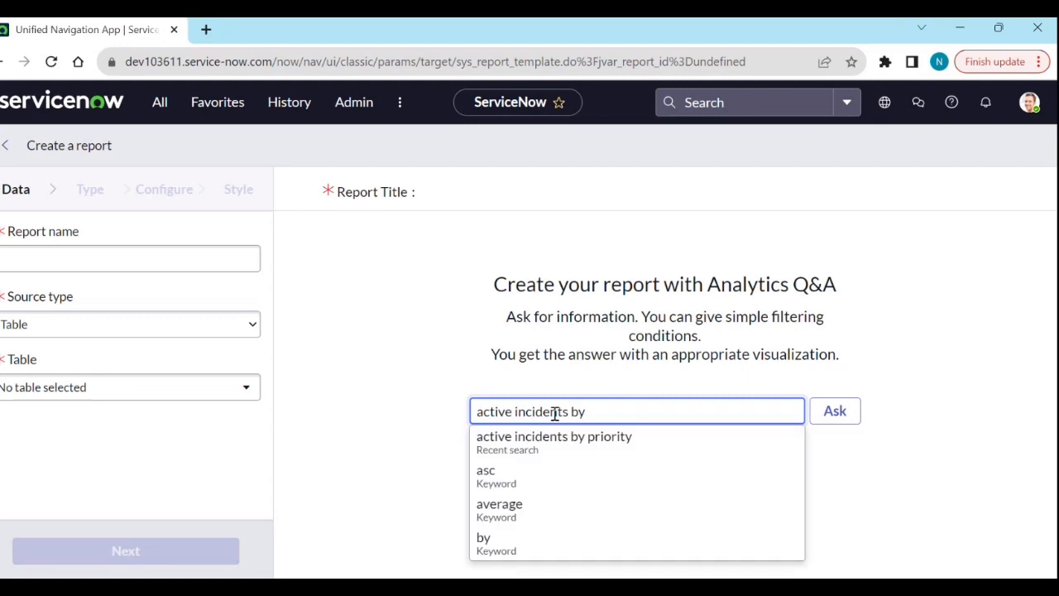
{"action": "type", "text": "r"}
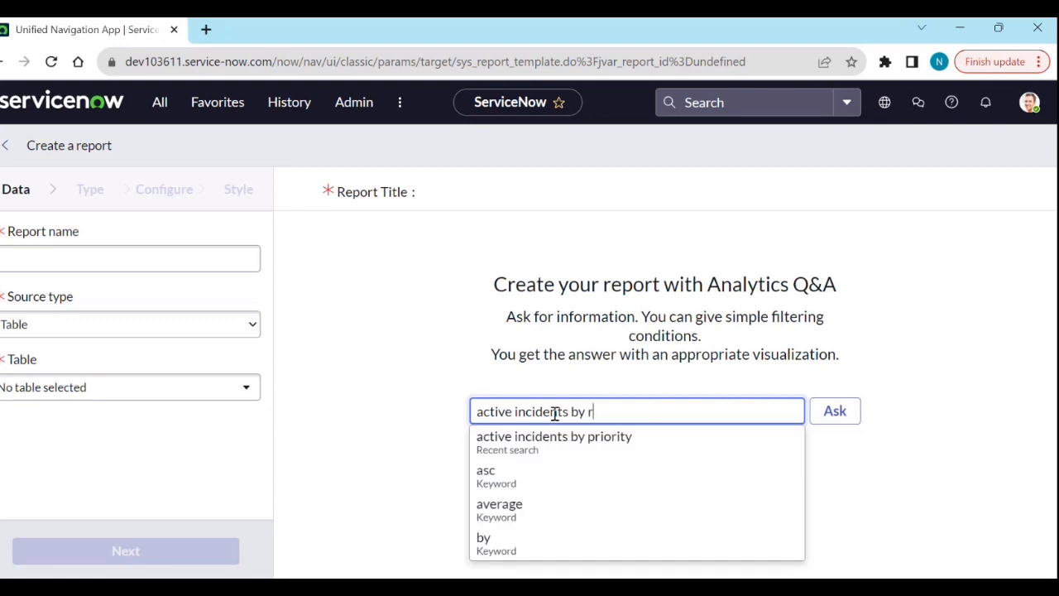
{"action": "type", "text": "esol"}
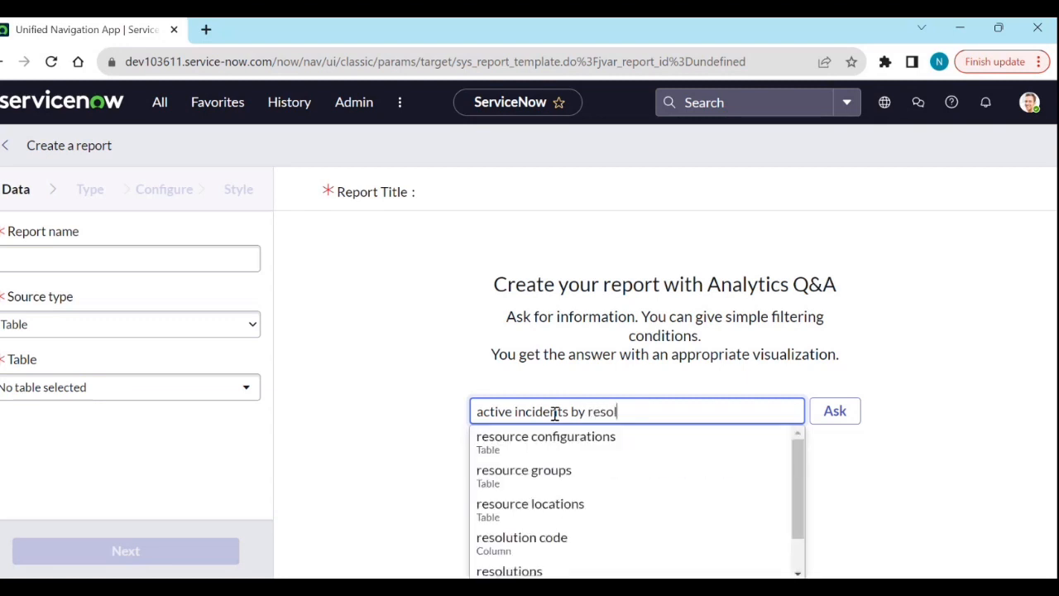
{"action": "type", "text": "ution"}
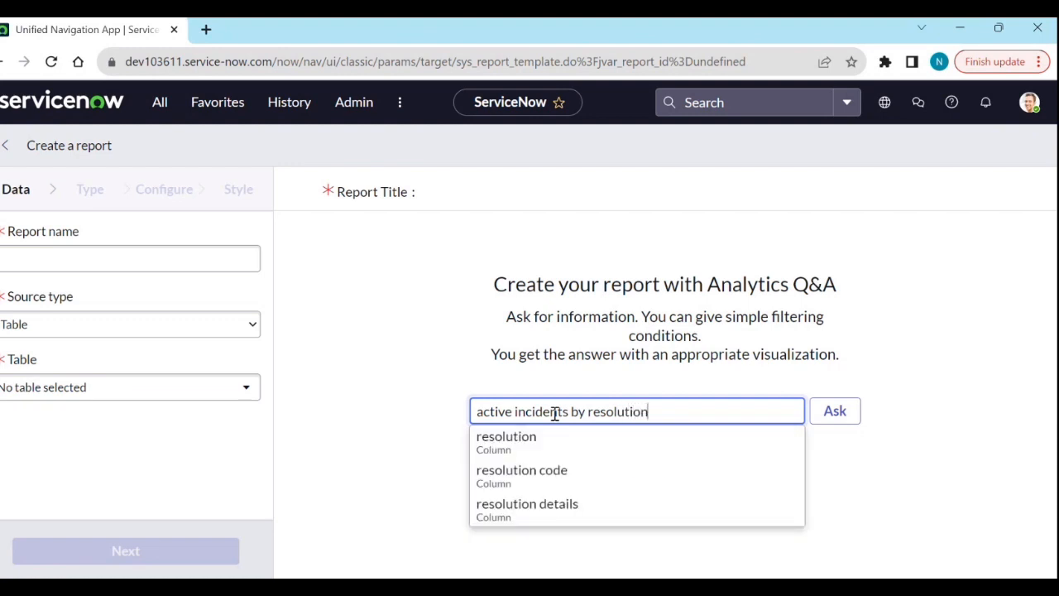
{"action": "left_click", "coordinate": [519, 470]}
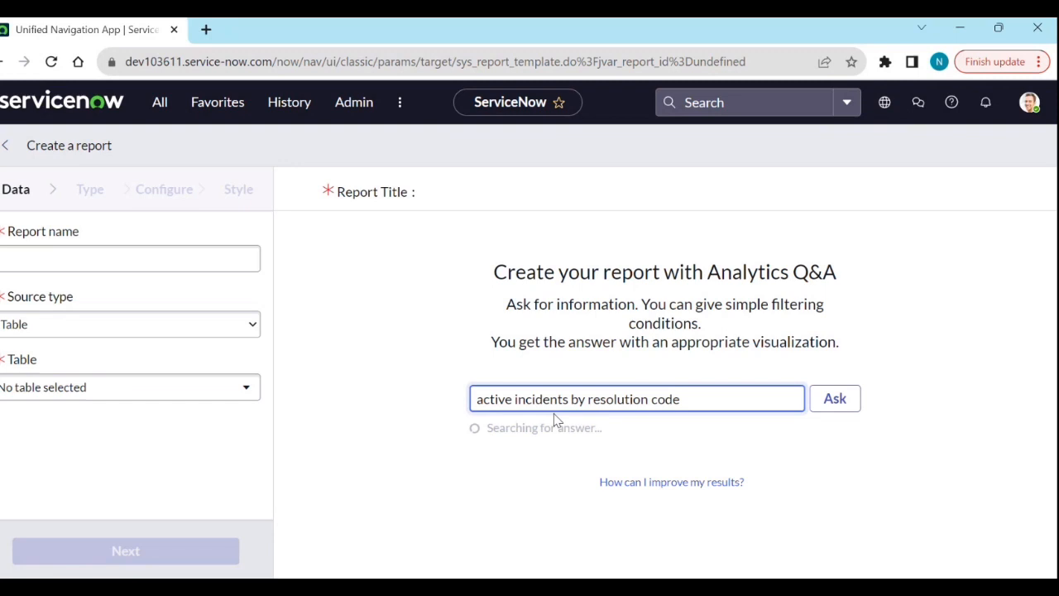
{"action": "left_click", "coordinate": [833, 397]}
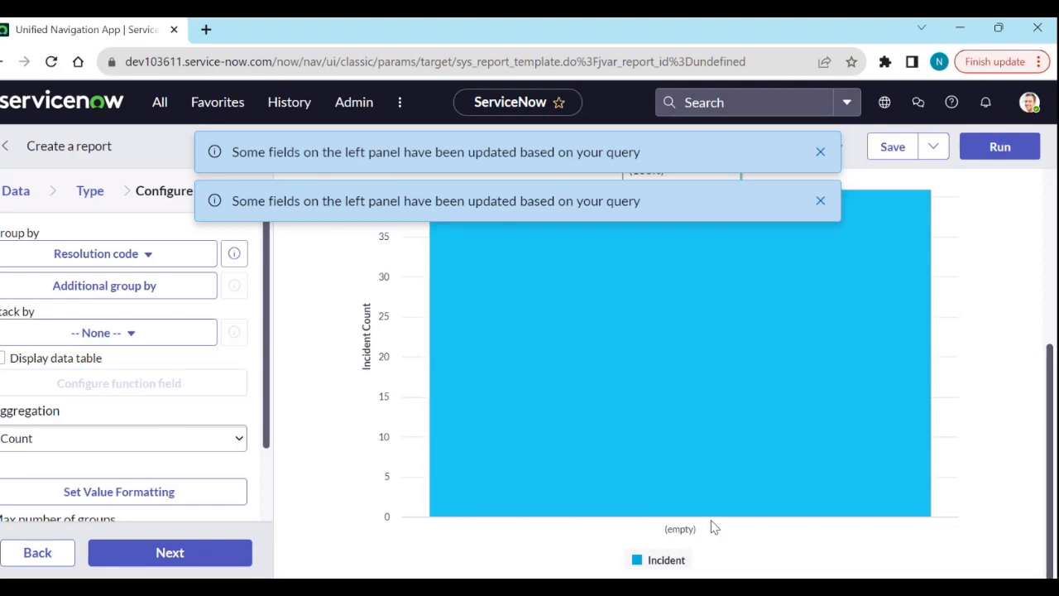
{"action": "mouse_move", "coordinate": [50, 254]}
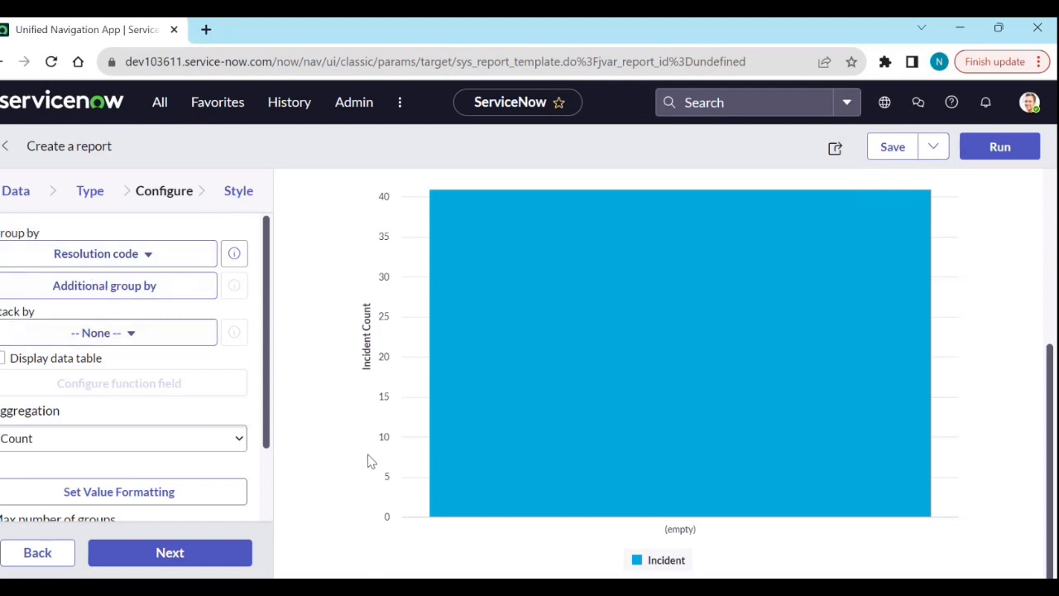
{"action": "mouse_move", "coordinate": [169, 145]}
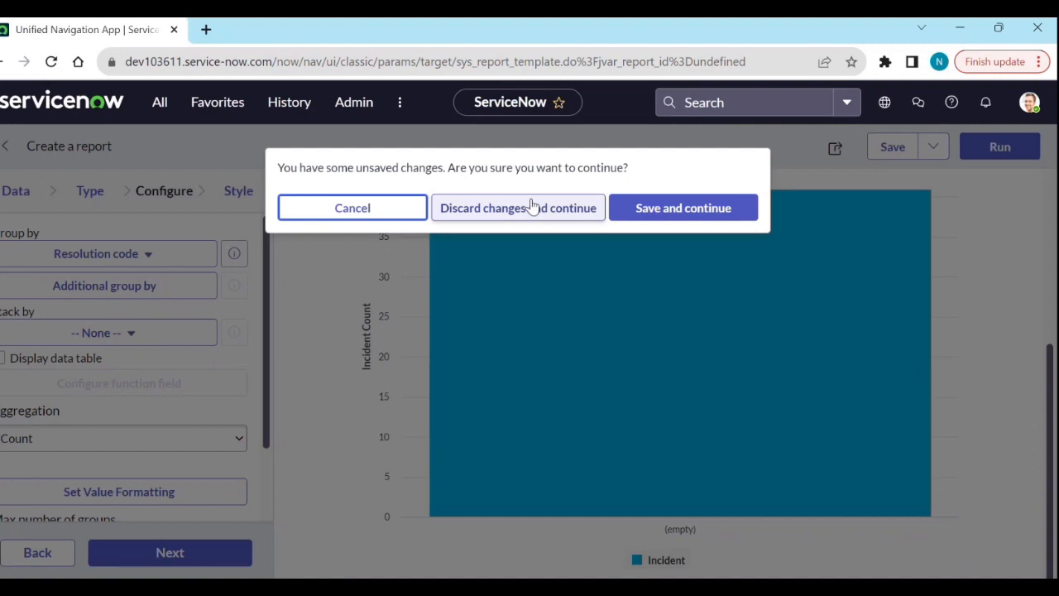
Discard the unsaved resolution-code chart and begin a blank report.
{"action": "left_click", "coordinate": [516, 209]}
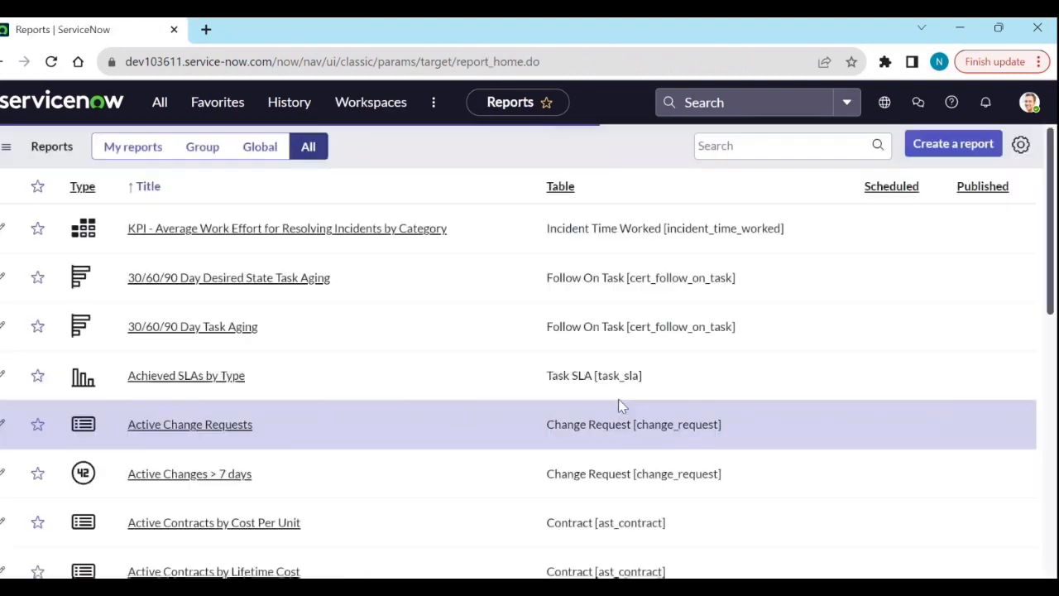
{"action": "mouse_move", "coordinate": [930, 146]}
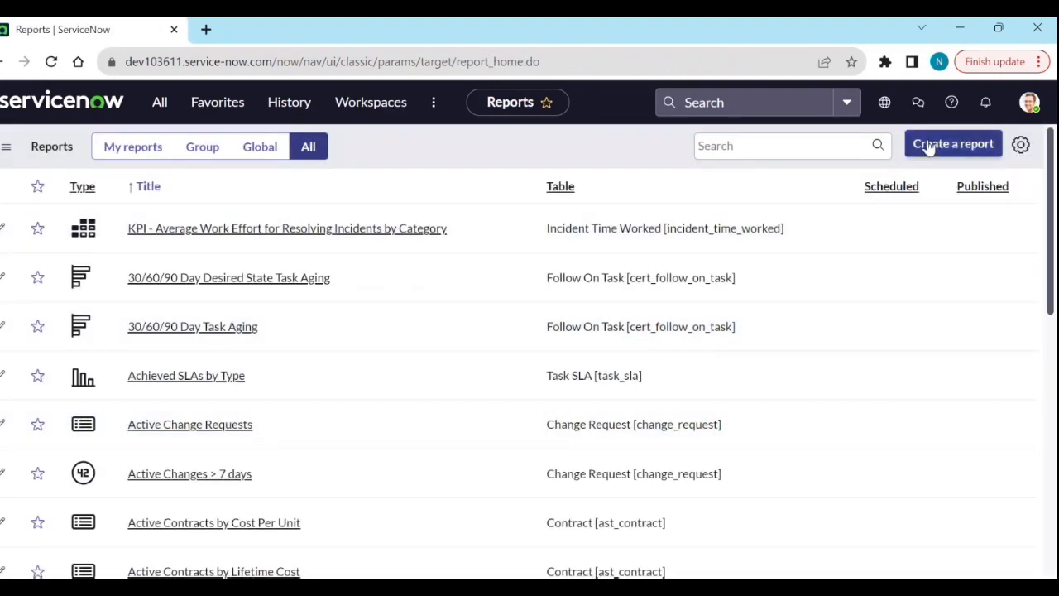
{"action": "left_click", "coordinate": [953, 142]}
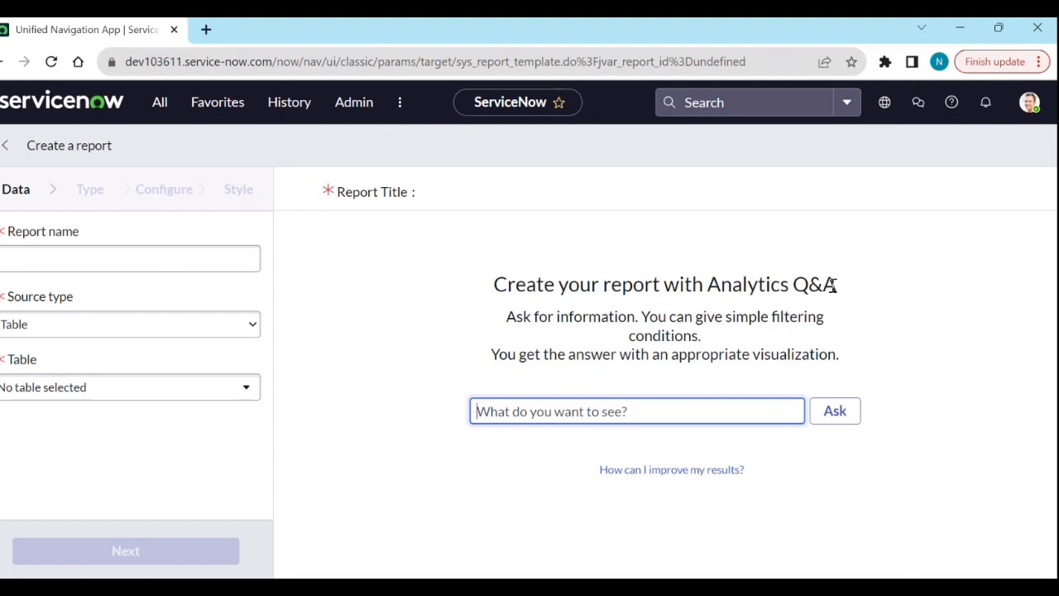
{"action": "mouse_move", "coordinate": [686, 477]}
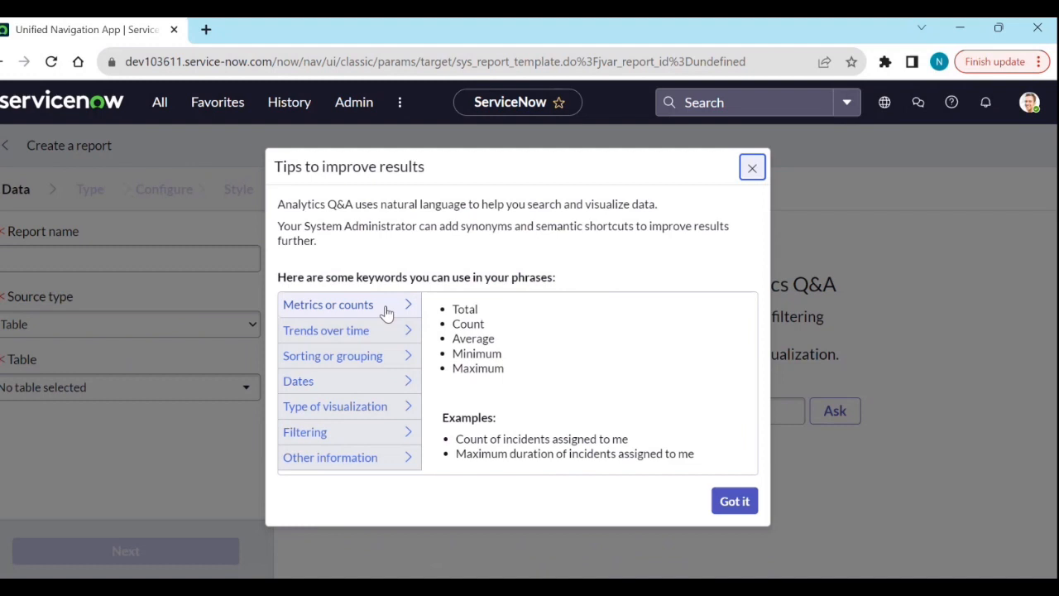
{"action": "mouse_move", "coordinate": [347, 375]}
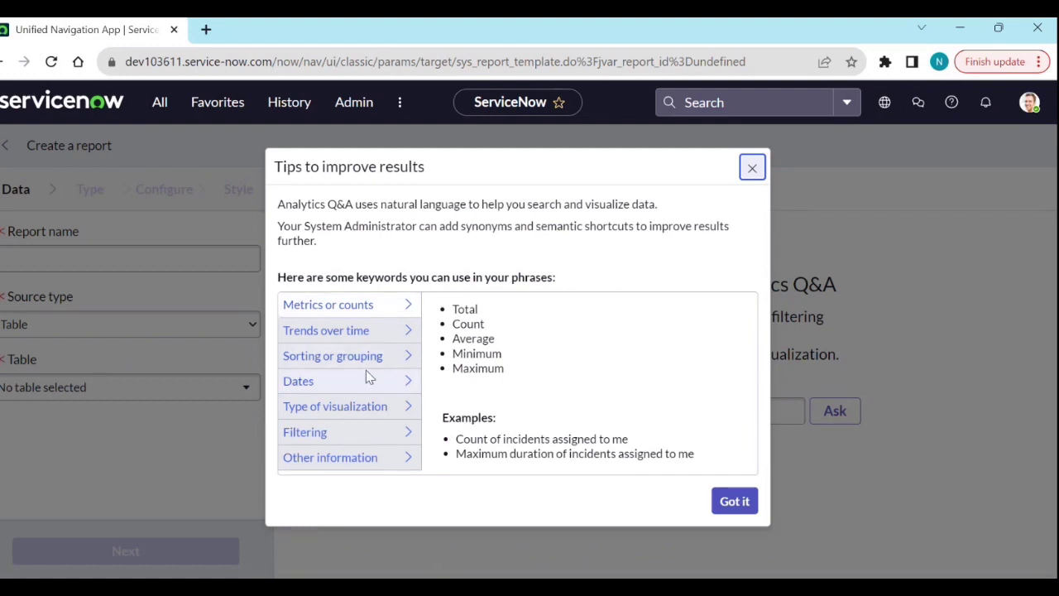
{"action": "mouse_move", "coordinate": [393, 427]}
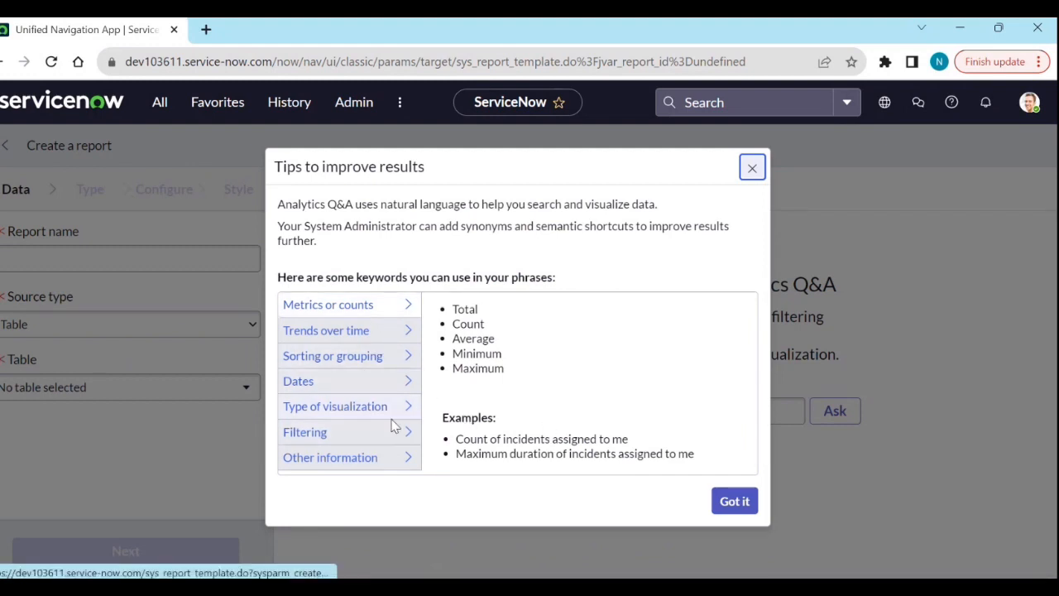
{"action": "left_click", "coordinate": [347, 407]}
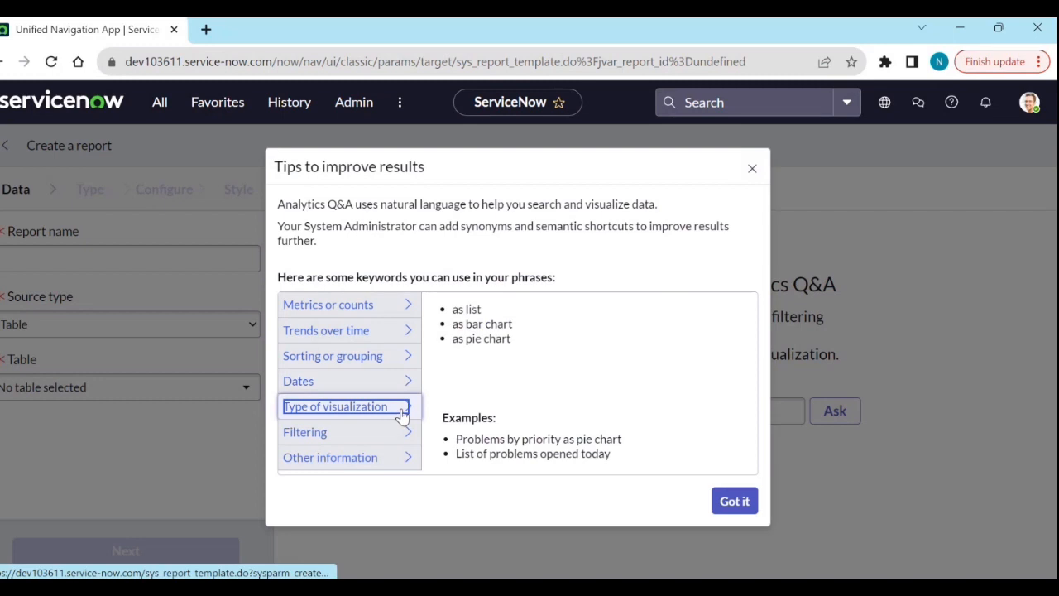
{"action": "mouse_move", "coordinate": [486, 316]}
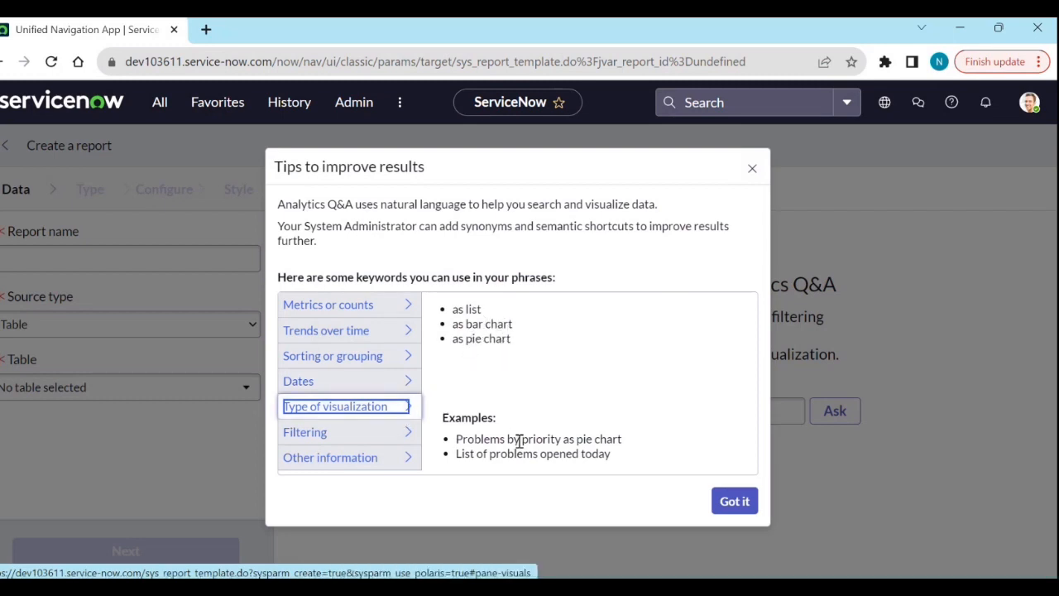
{"action": "mouse_move", "coordinate": [546, 450]}
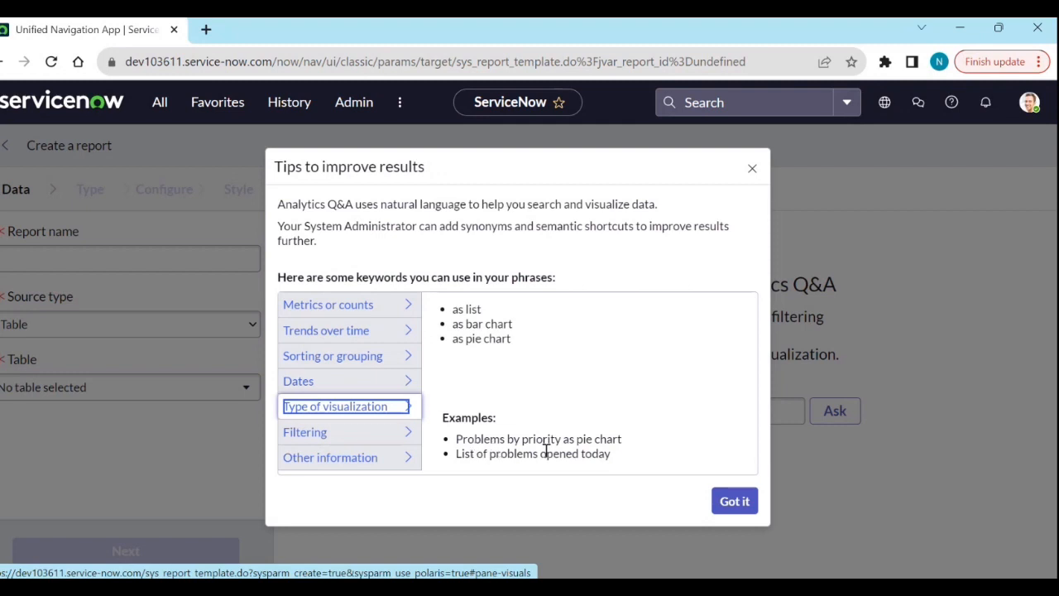
{"action": "left_click_drag", "start_coordinate": [511, 453], "coordinate": [611, 453]}
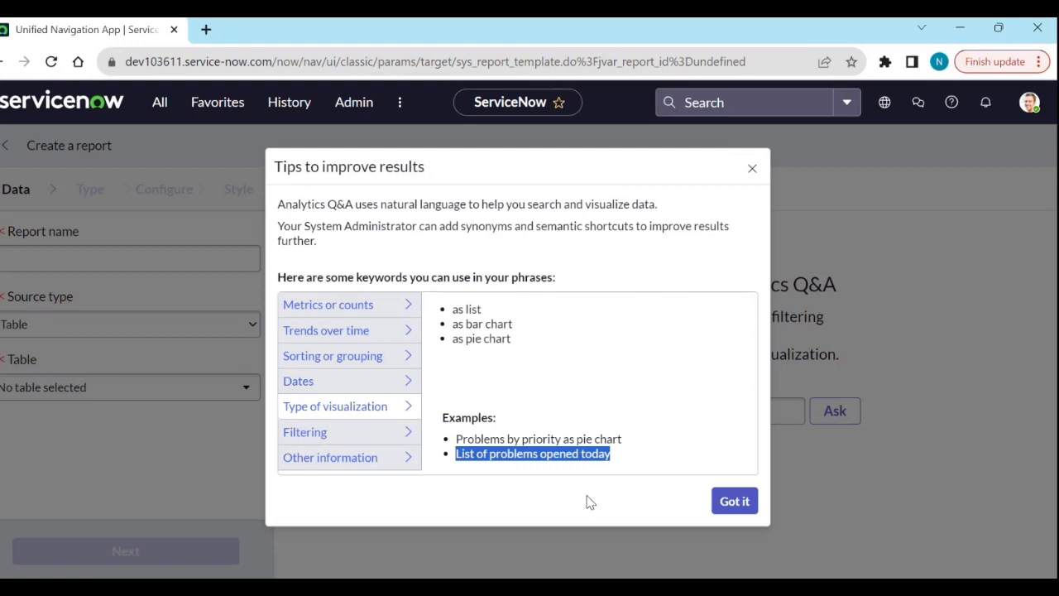
{"action": "left_click", "coordinate": [735, 500]}
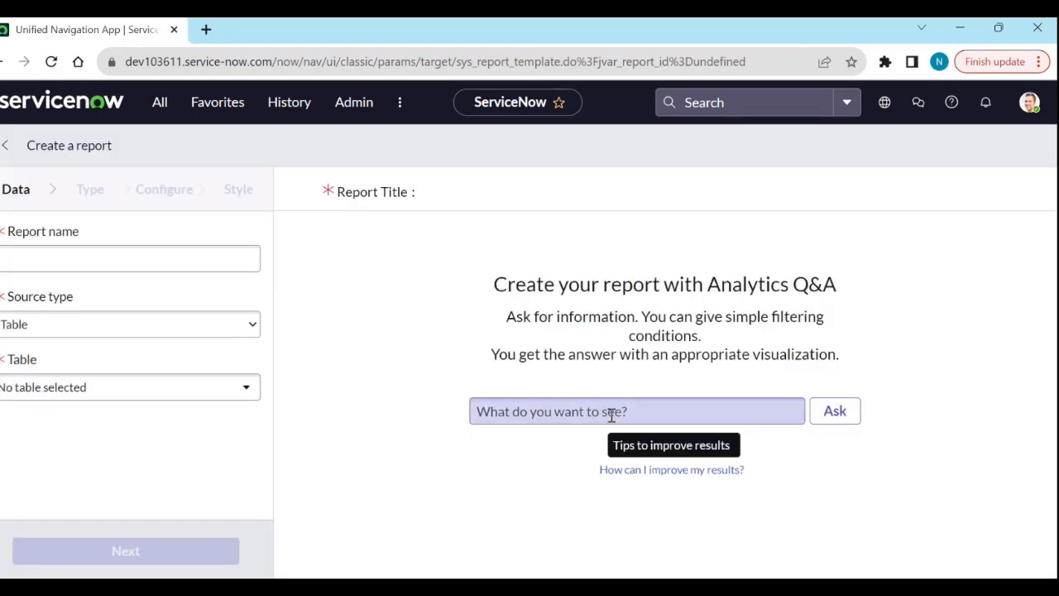
Ask 'List of problems opened today' for a problem list report, then begin another blank report.
{"action": "type", "text": "List of problems opened today"}
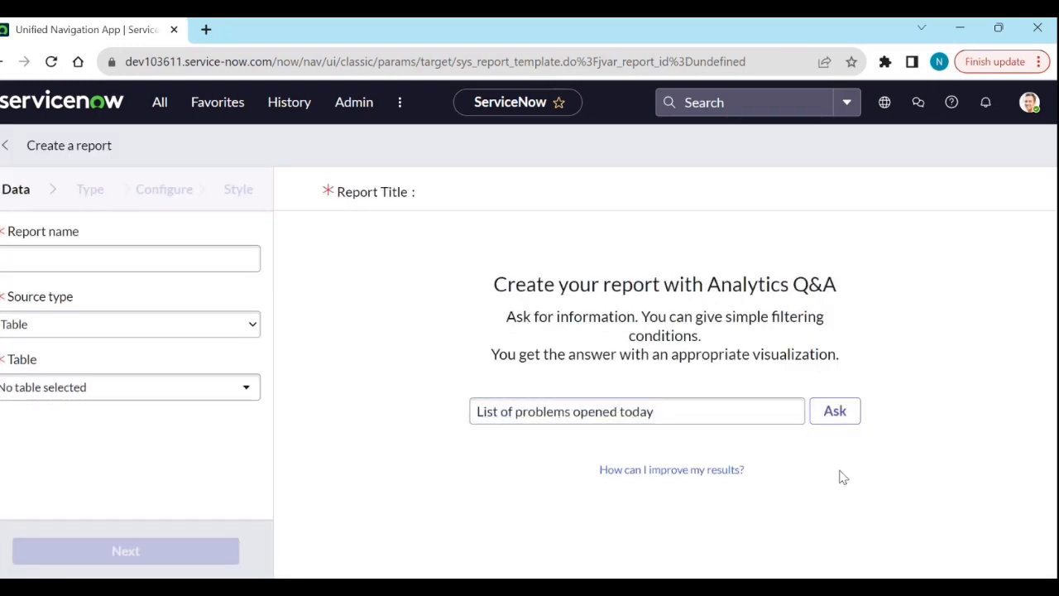
{"action": "left_click", "coordinate": [834, 410]}
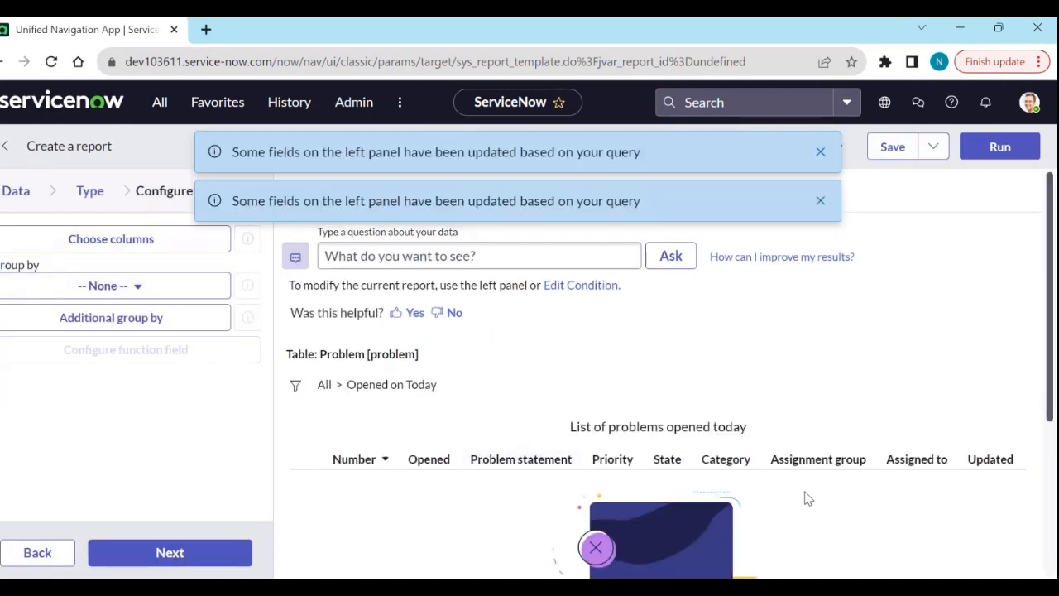
{"action": "mouse_move", "coordinate": [827, 439]}
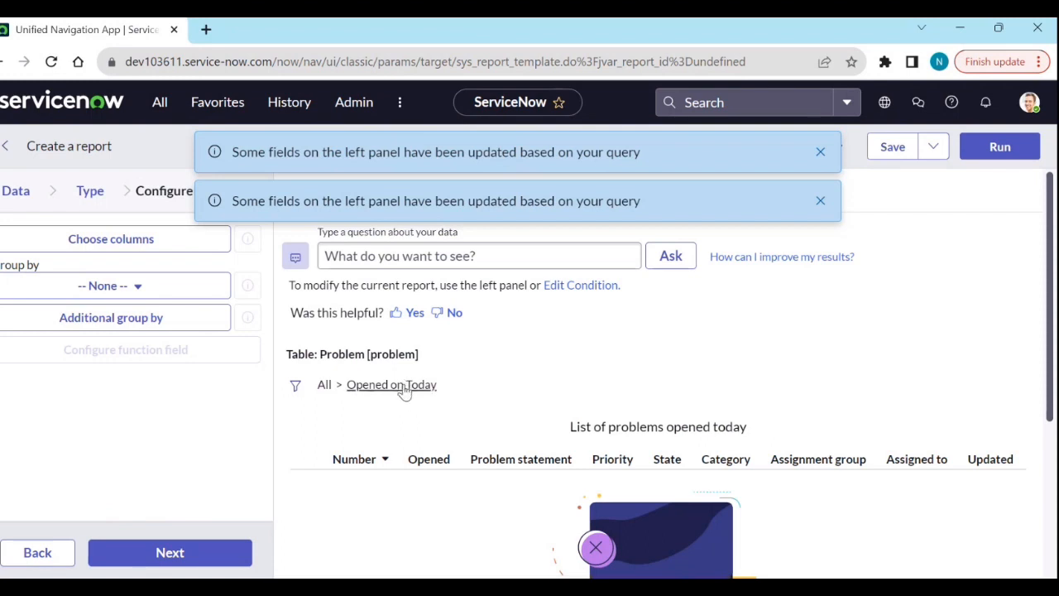
{"action": "mouse_move", "coordinate": [507, 440]}
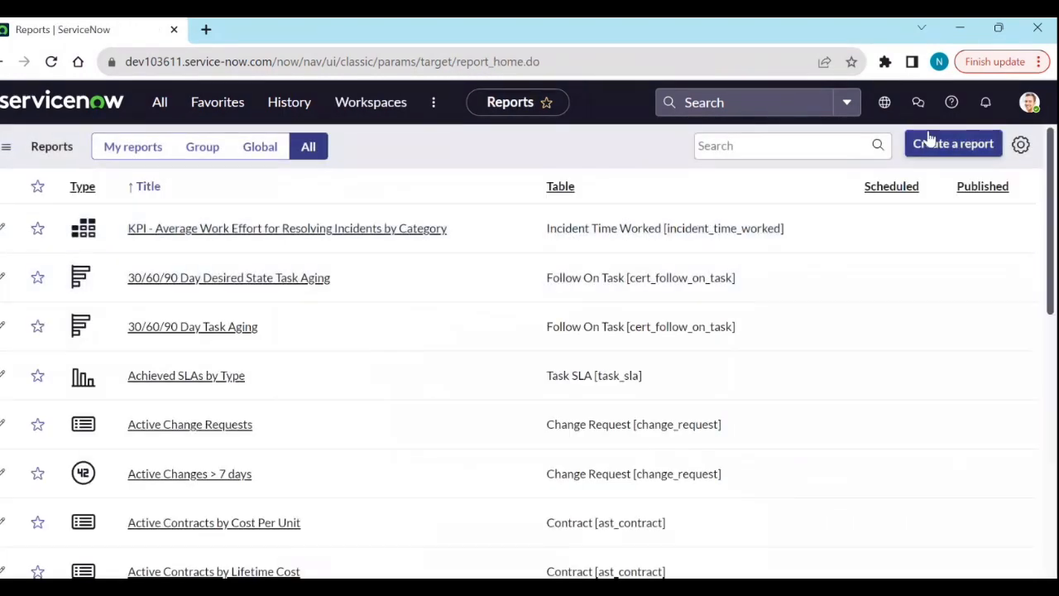
{"action": "left_click", "coordinate": [953, 142]}
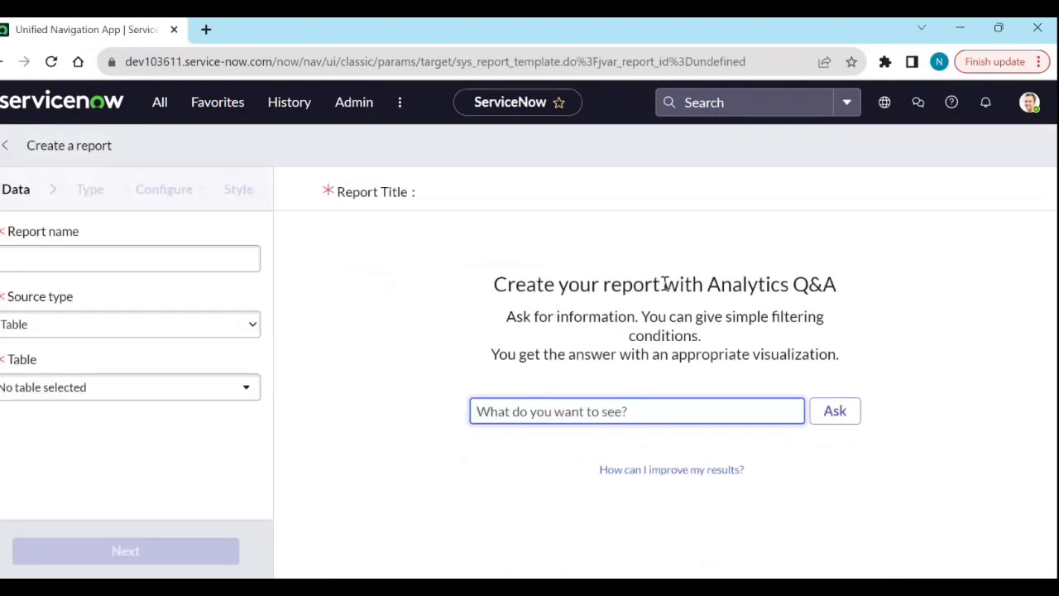